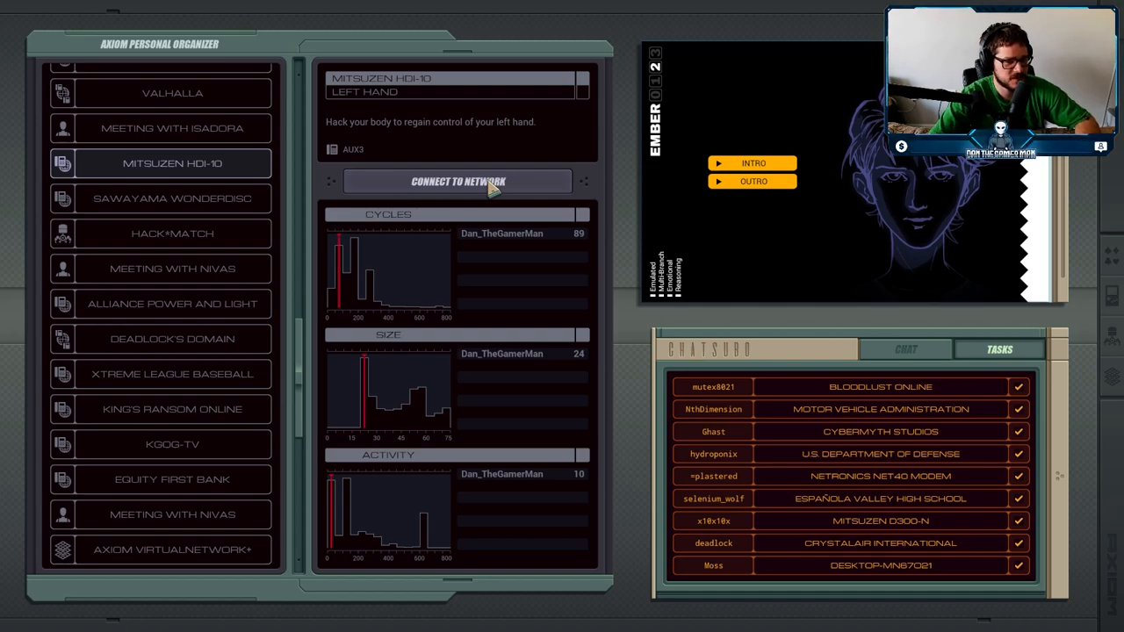
- Connect to the Mitsuzen HDI-10 left-hand network from the Axiom organizer
left_click(457, 181)
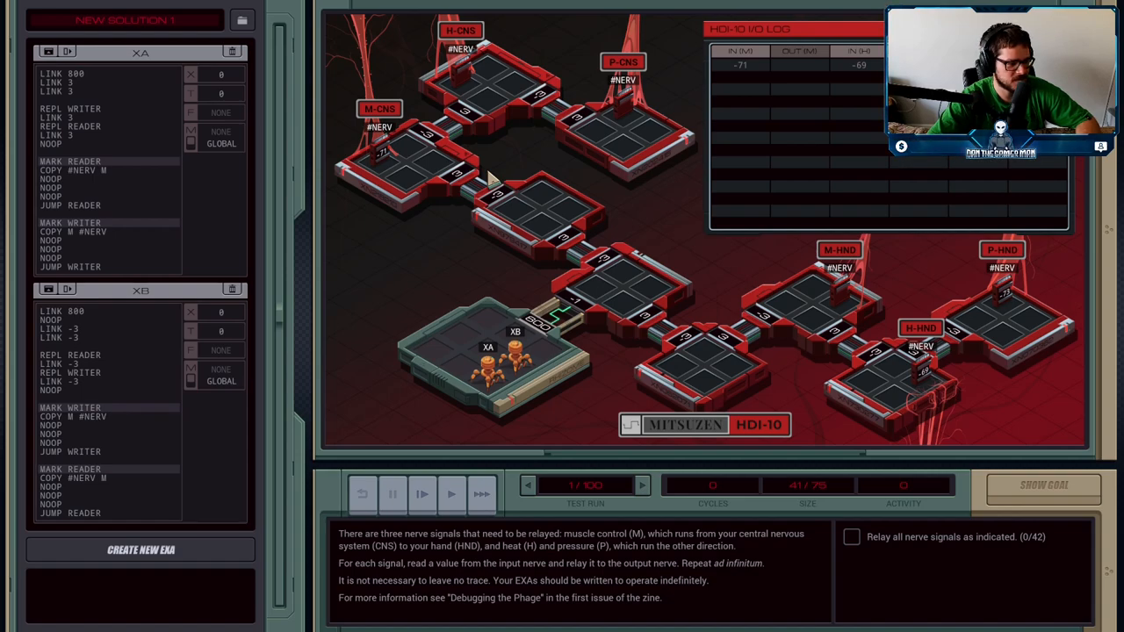
mouse_move(685, 172)
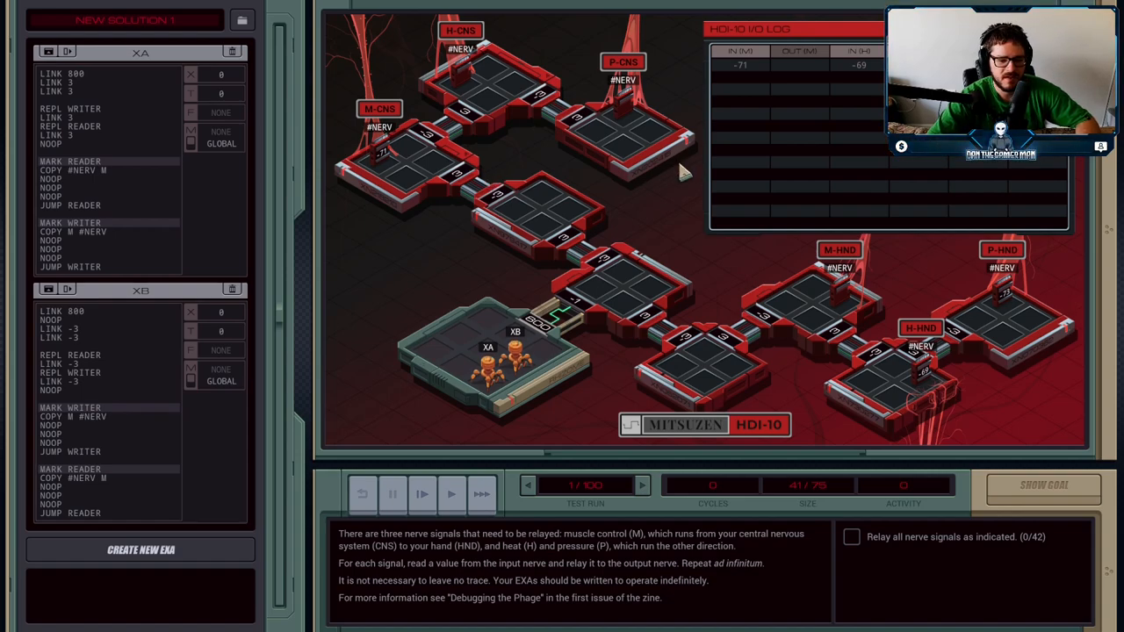
mouse_move(588, 376)
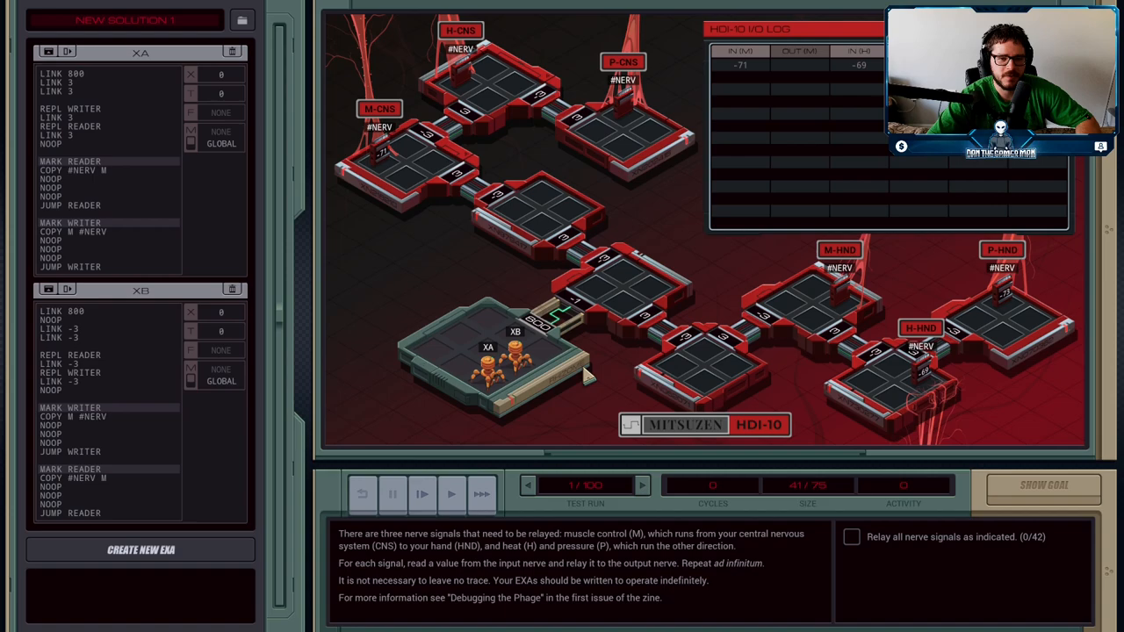
mouse_move(518, 267)
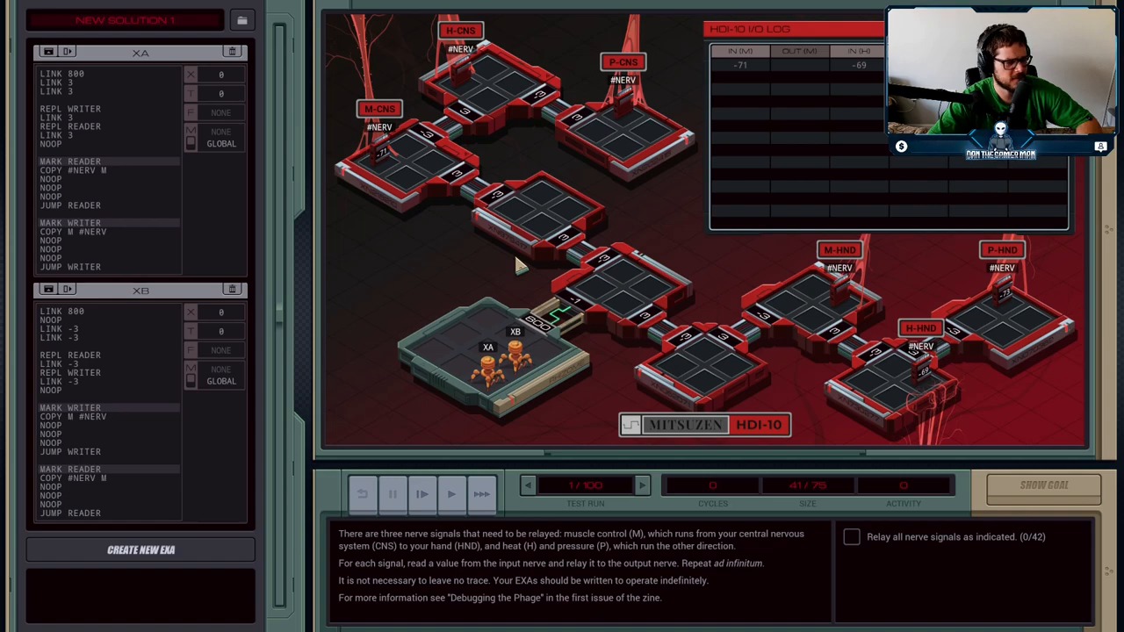
mouse_move(751, 379)
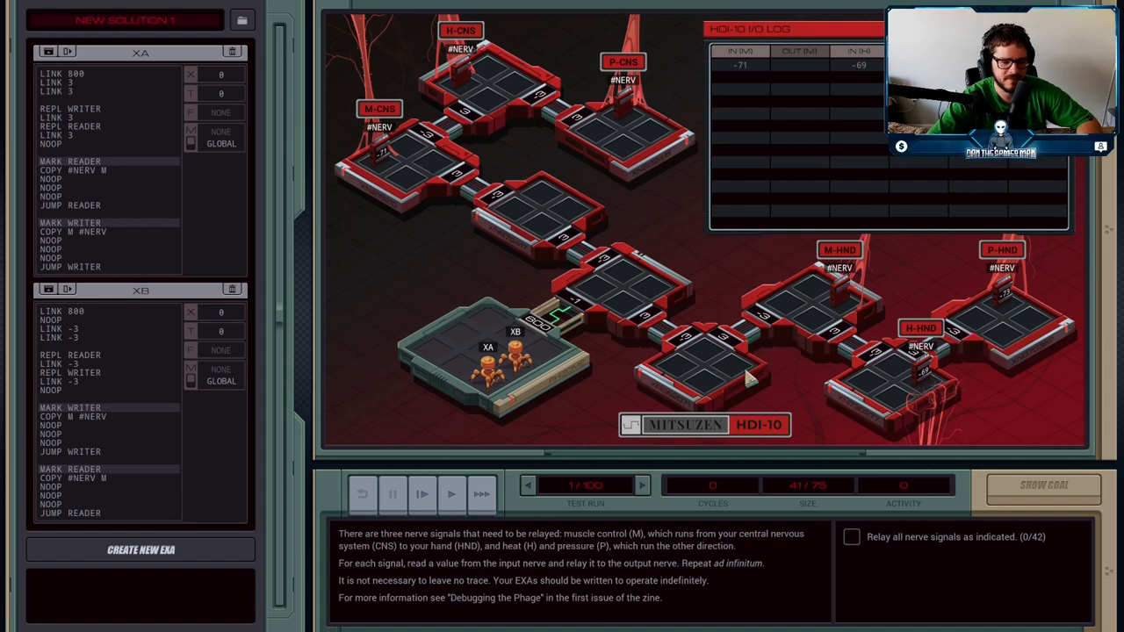
mouse_move(506, 377)
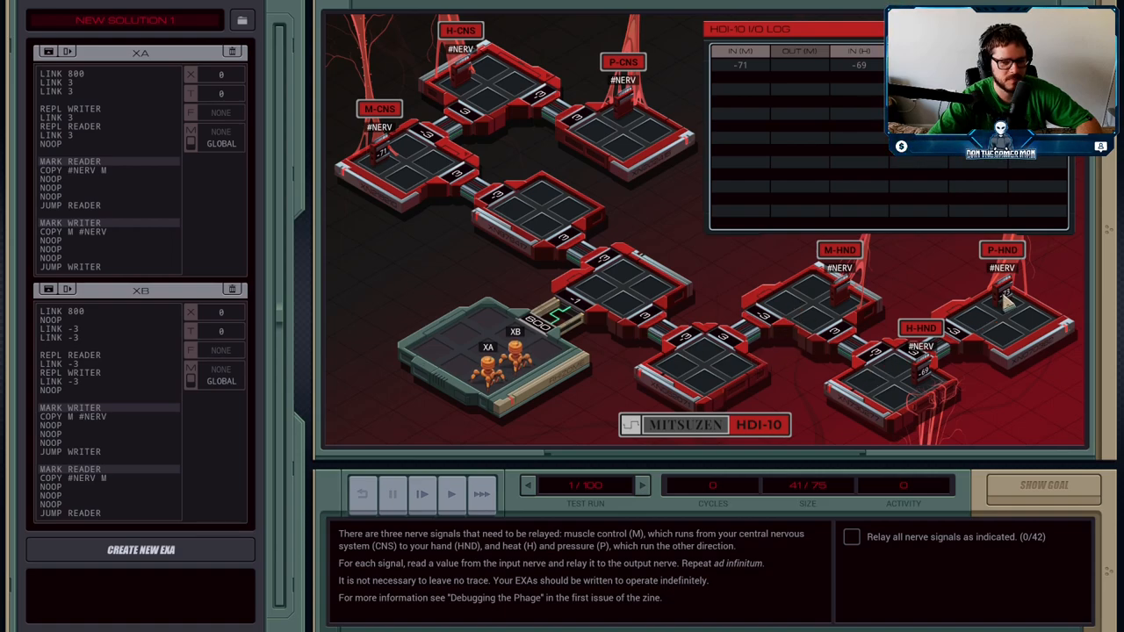
mouse_move(481, 360)
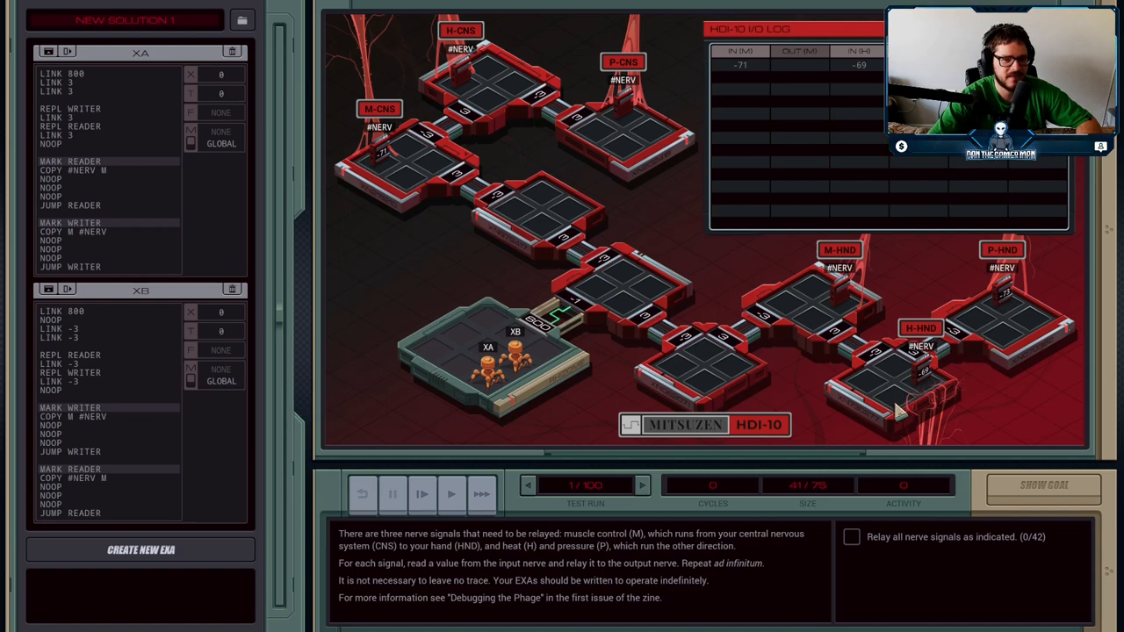
mouse_move(536, 179)
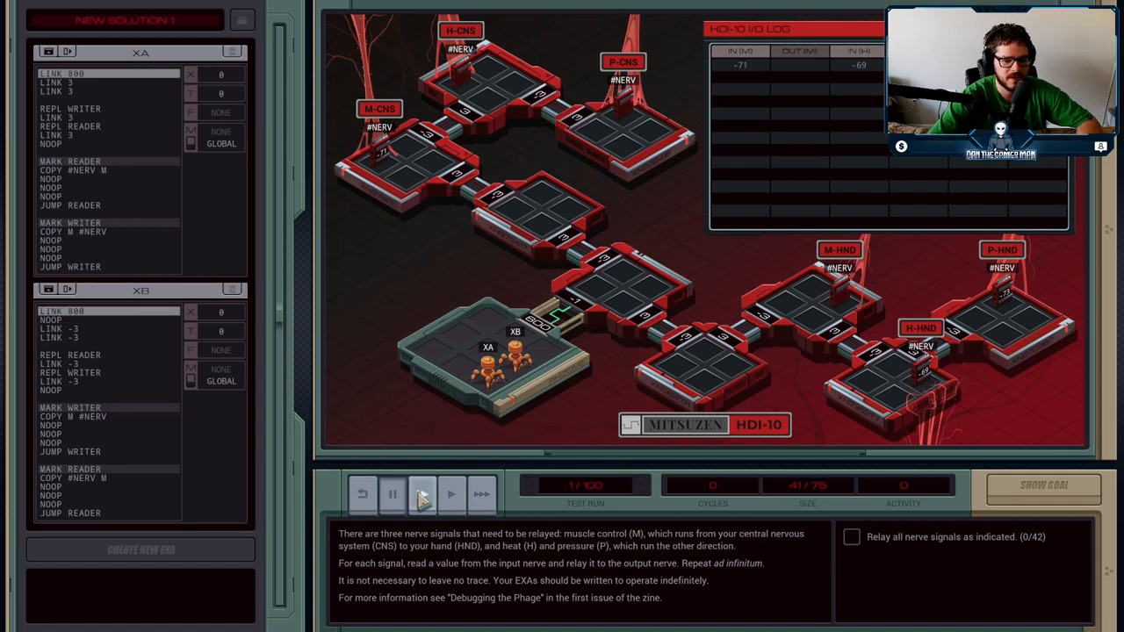
- Step the simulation three cycles so the EXAs link in and replicate toward the nerve hosts
left_click(422, 493)
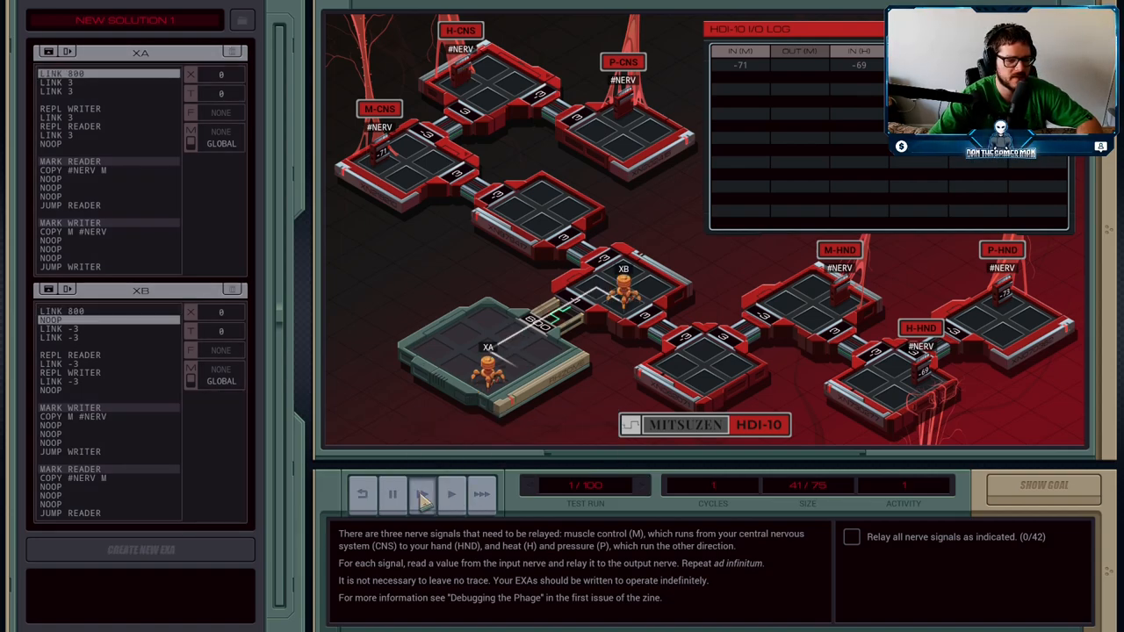
left_click(422, 494)
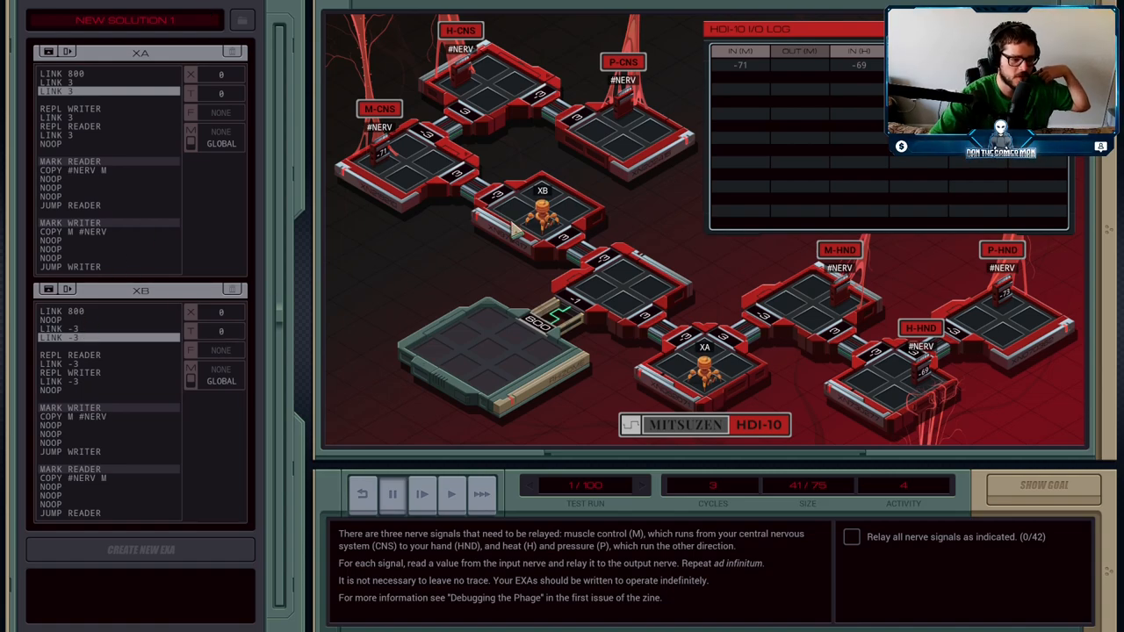
mouse_move(421, 493)
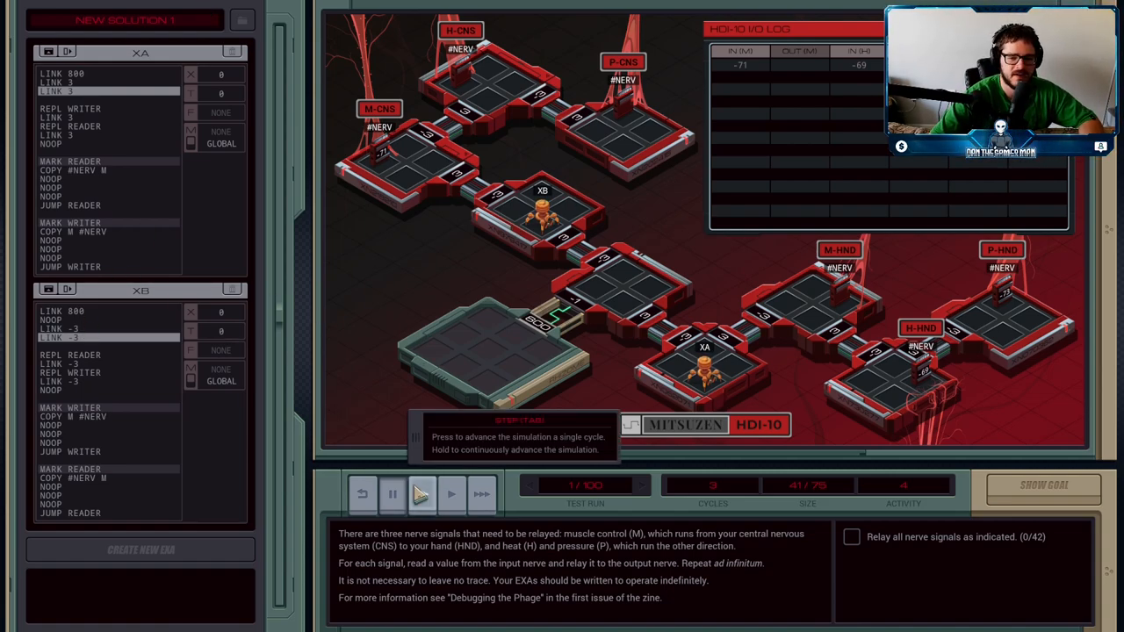
left_click(450, 494)
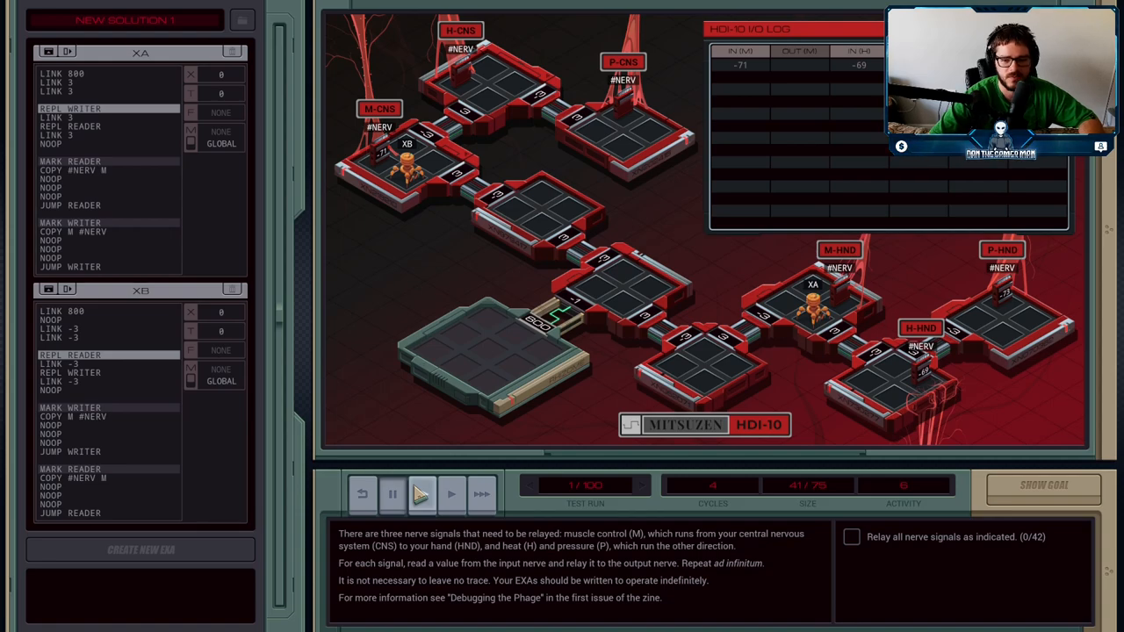
mouse_move(541, 492)
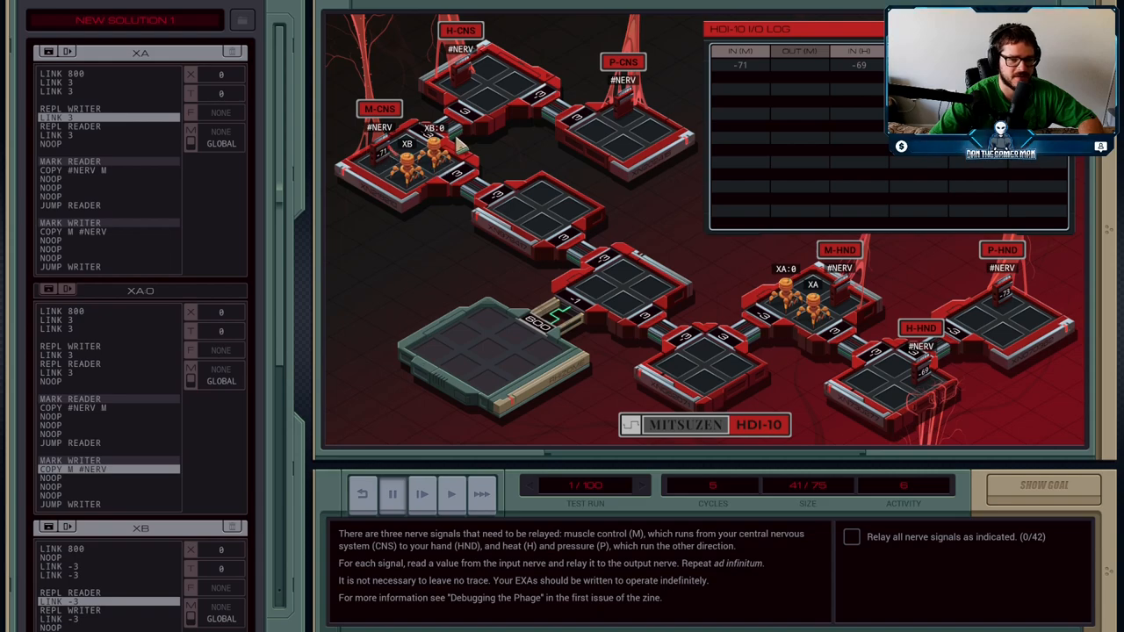
mouse_move(639, 362)
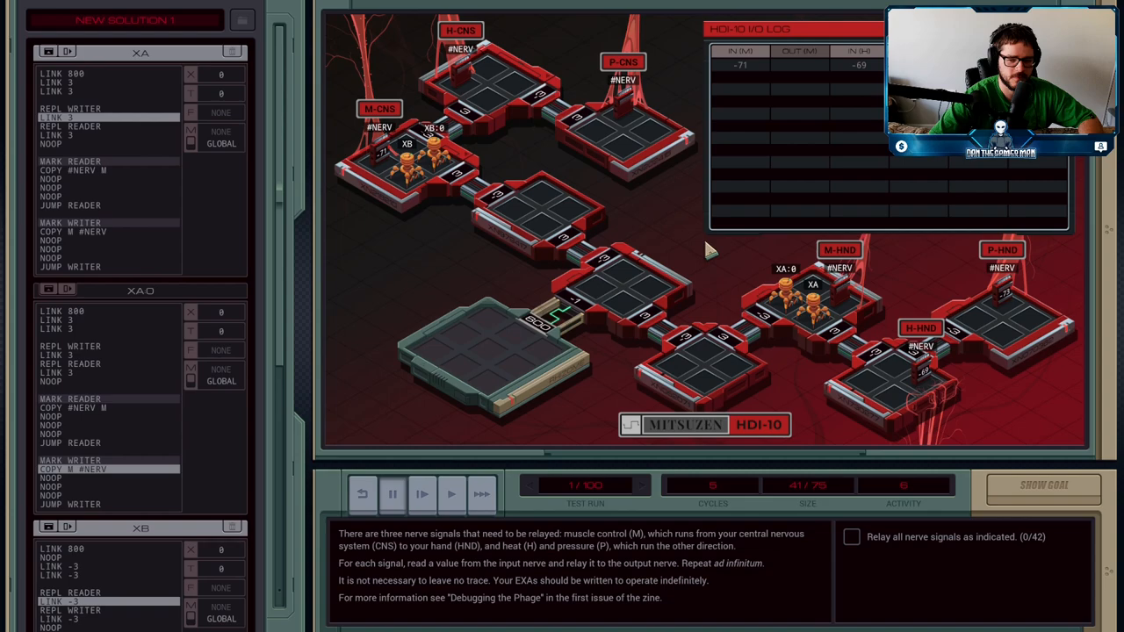
mouse_move(839, 302)
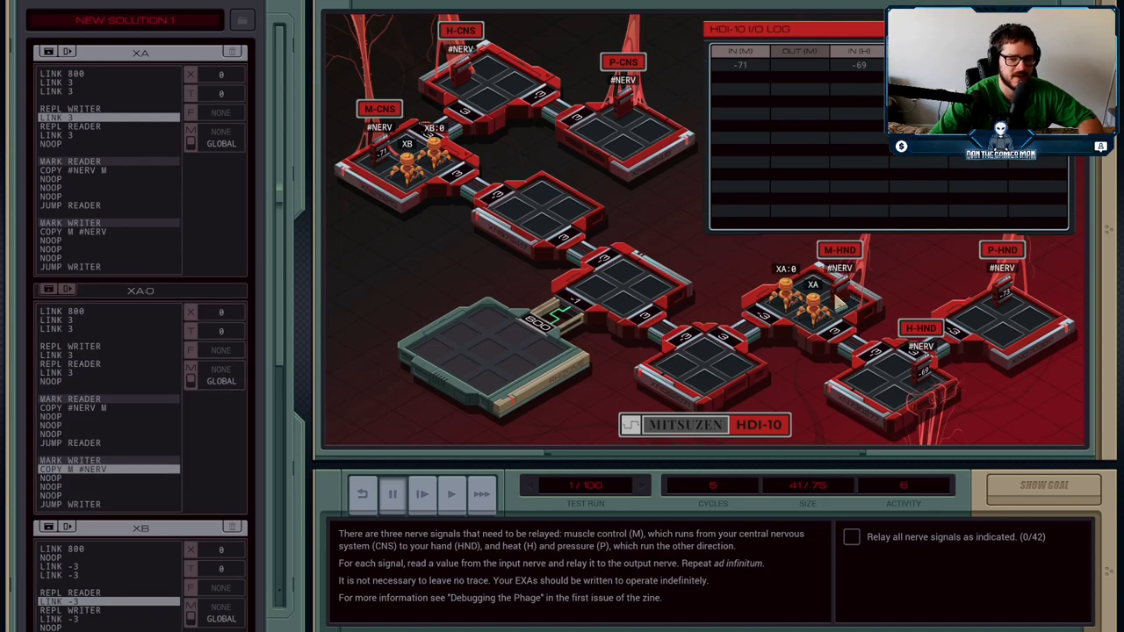
mouse_move(421, 495)
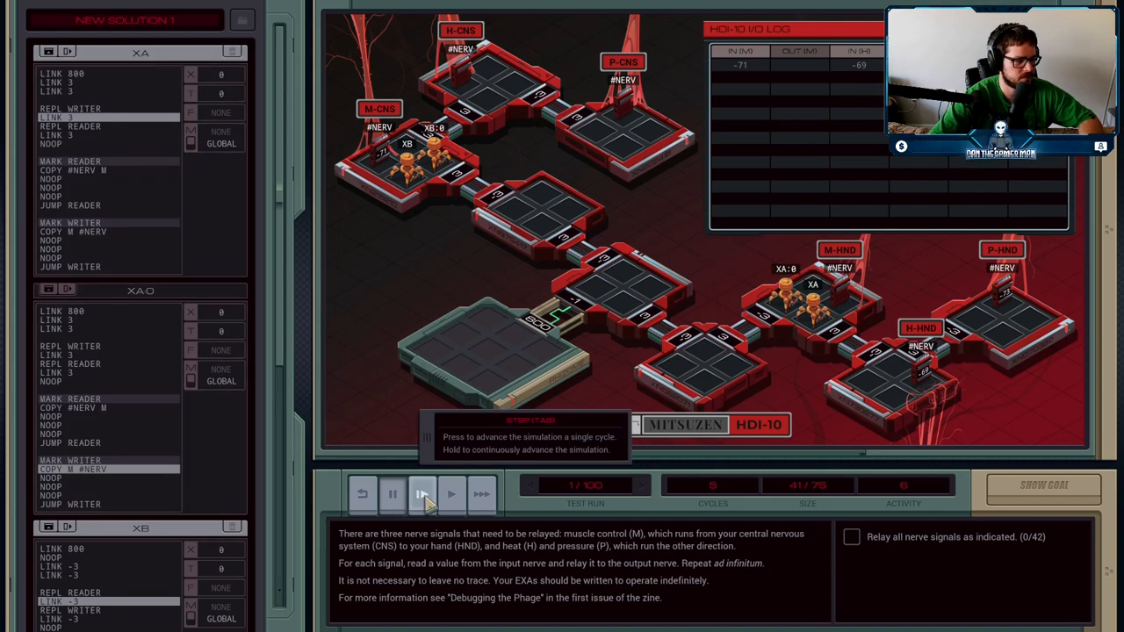
- Step cycle by cycle until the first nerve signals are relayed by the reader and writer copies
left_click(422, 493)
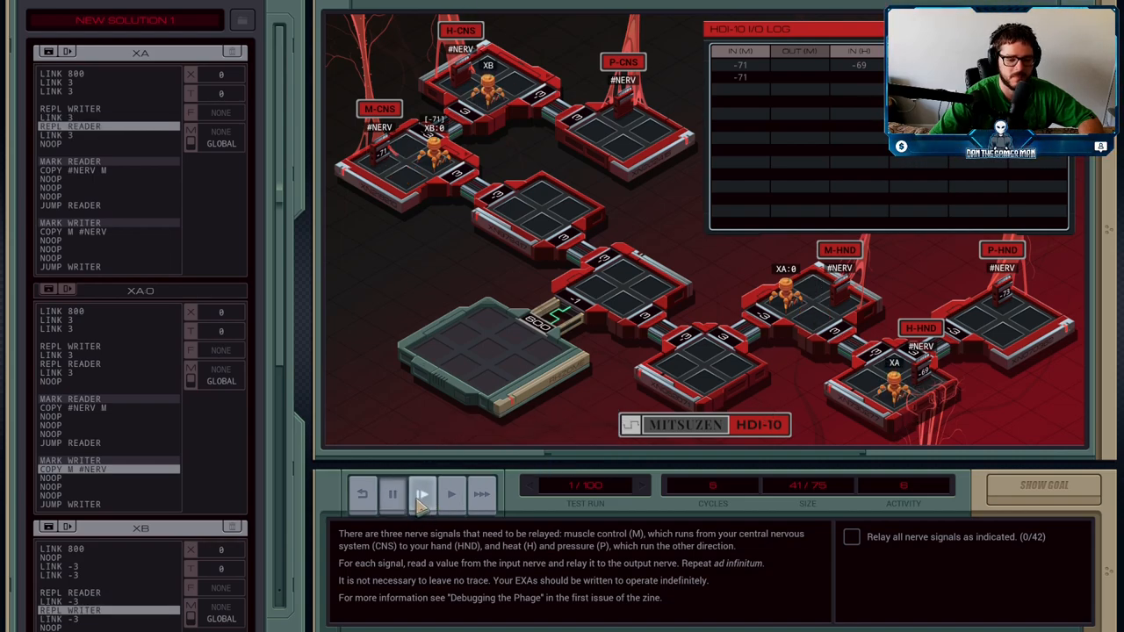
left_click(421, 493)
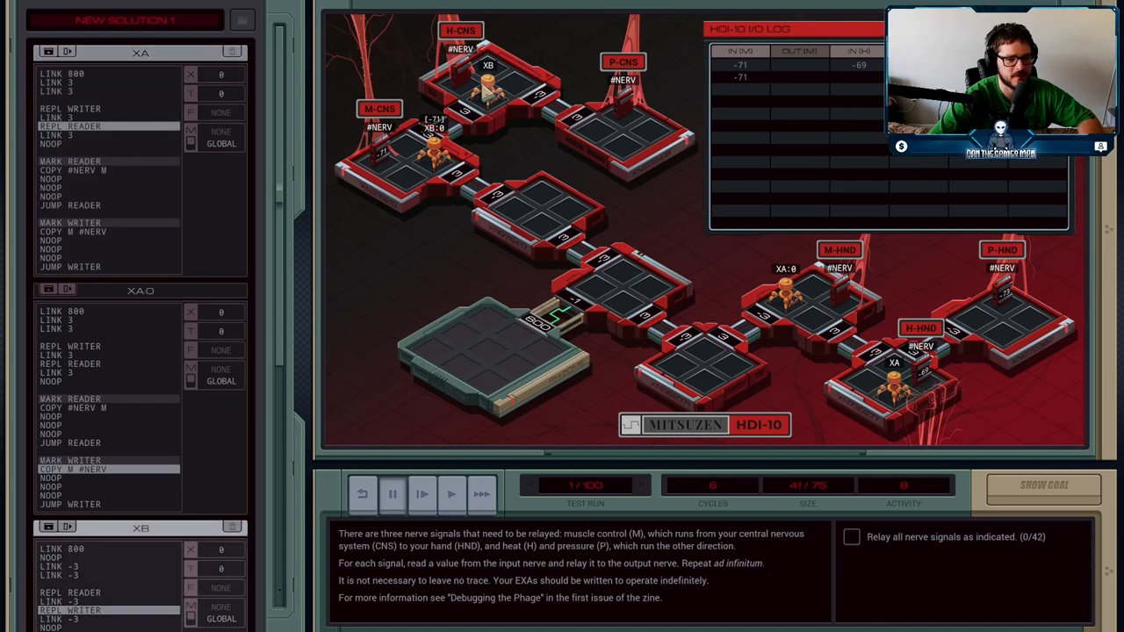
left_click(421, 494)
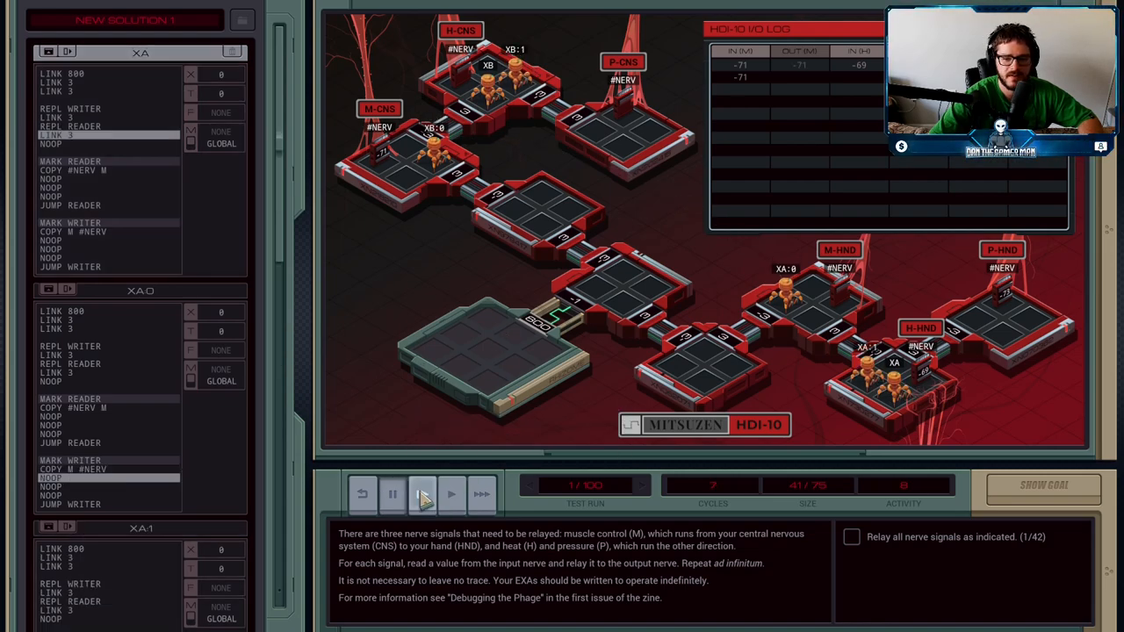
left_click(422, 495)
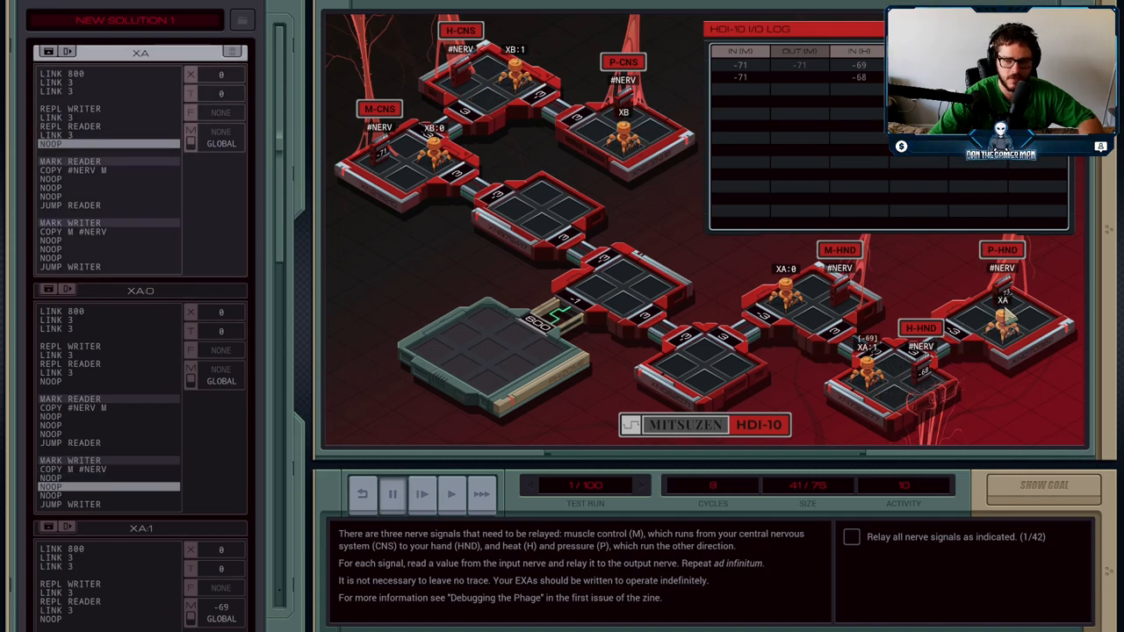
left_click(422, 494)
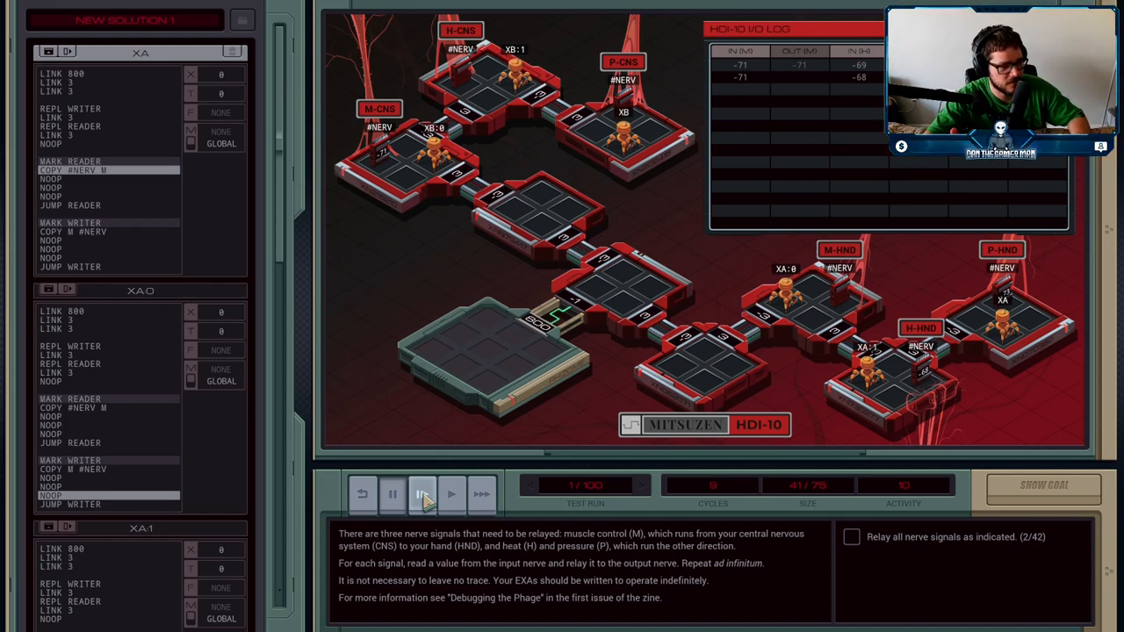
left_click(422, 494)
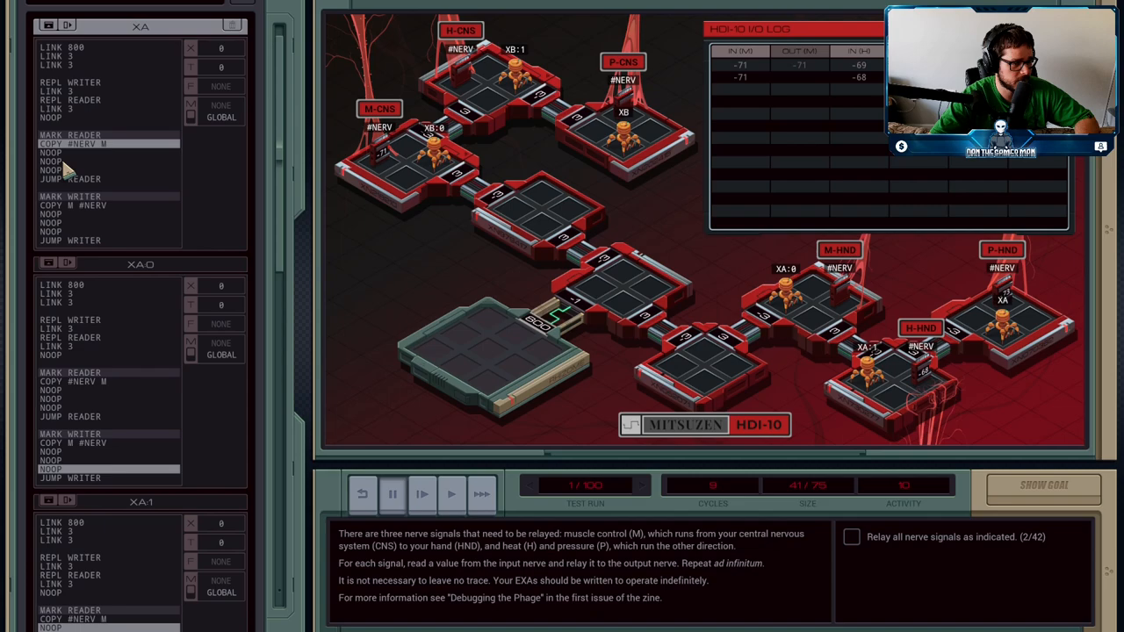
mouse_move(98, 151)
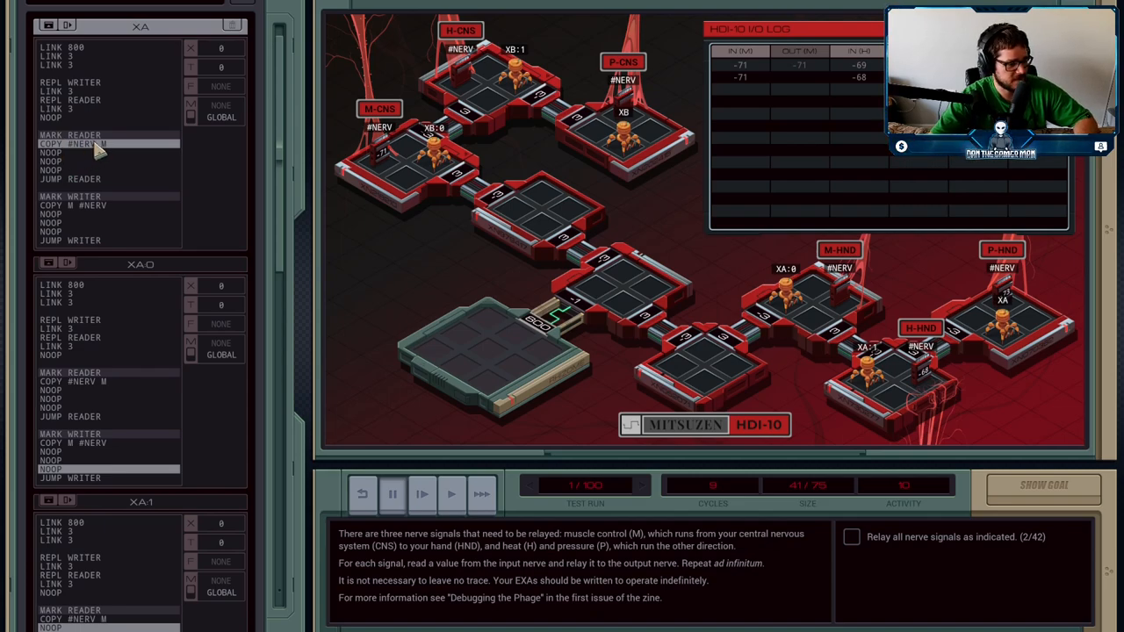
mouse_move(79, 165)
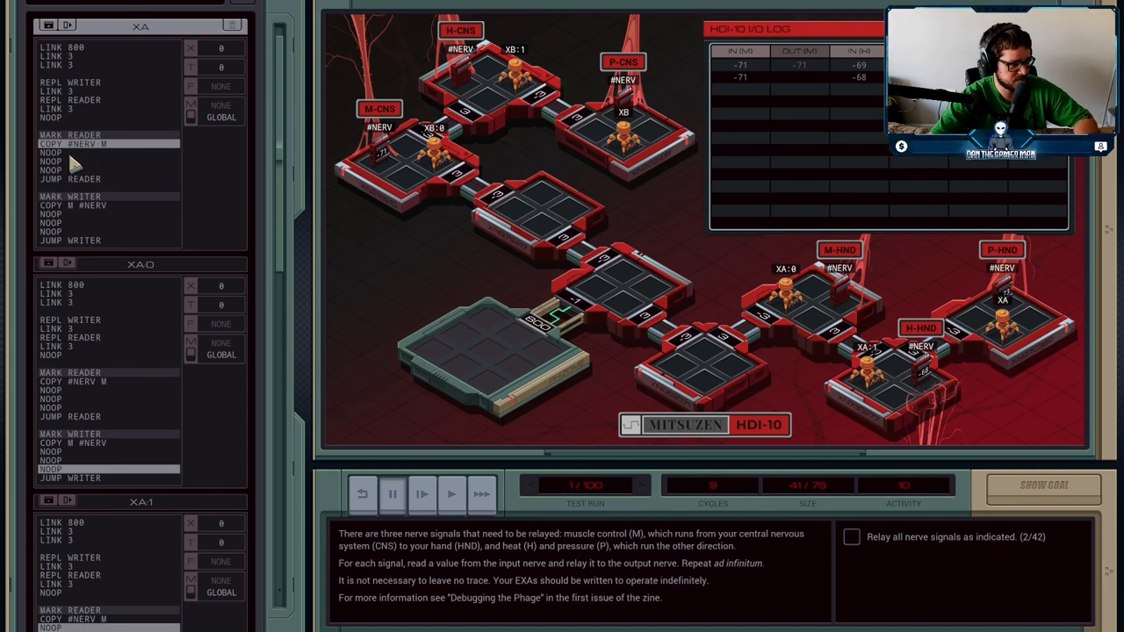
mouse_move(103, 190)
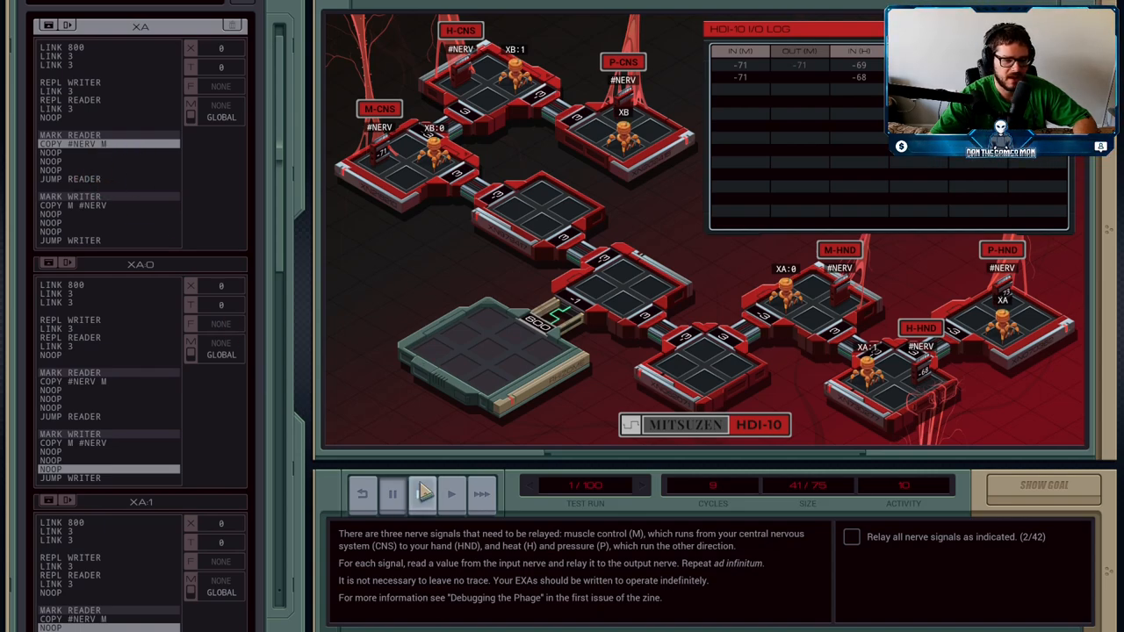
- Step a few more cycles, then run continuously until 36 of 42 signals are relayed
left_click(422, 493)
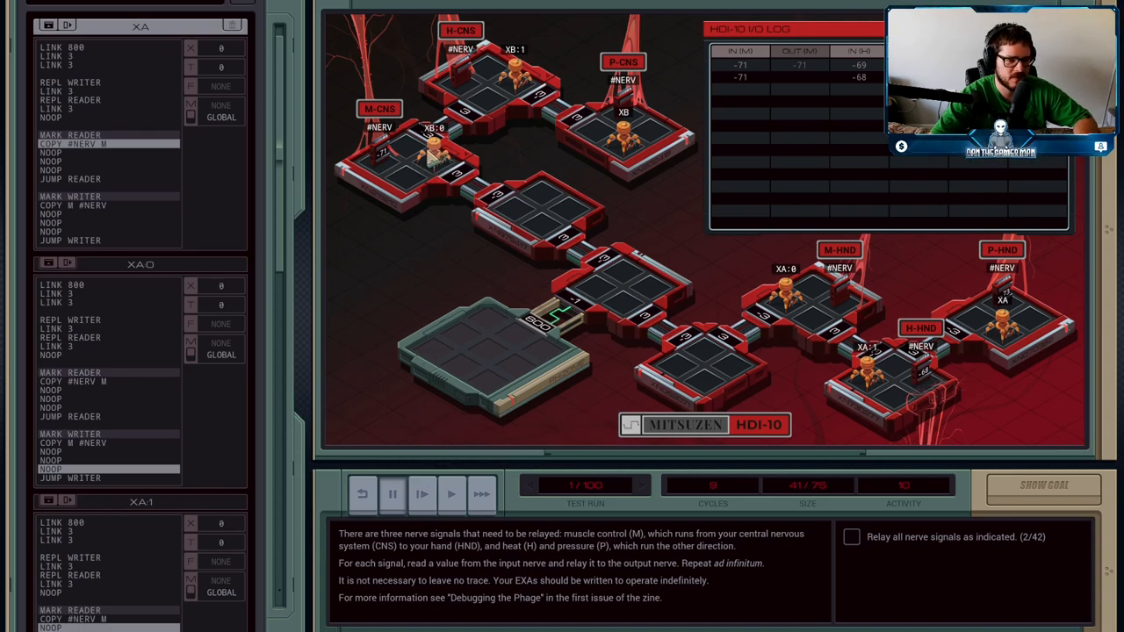
mouse_move(531, 132)
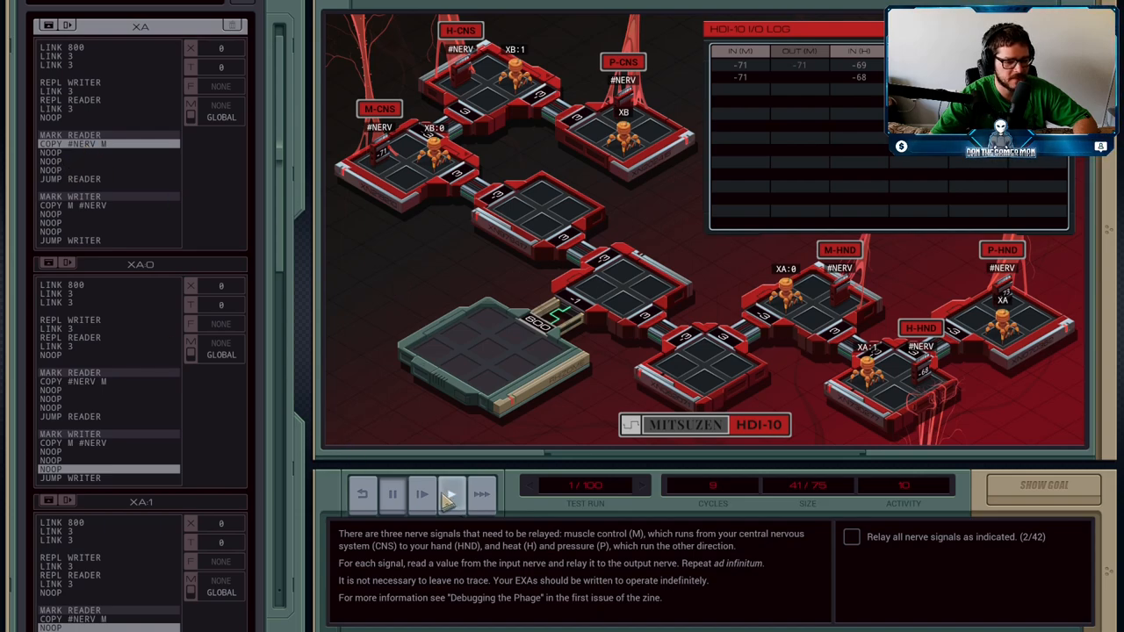
mouse_move(421, 495)
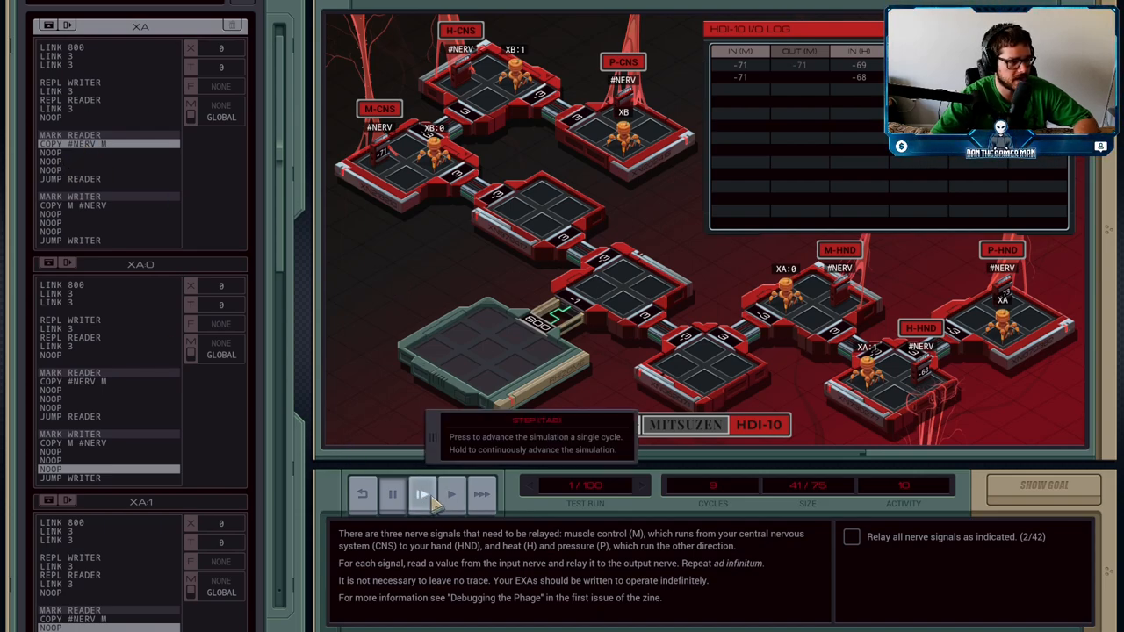
left_click(421, 494)
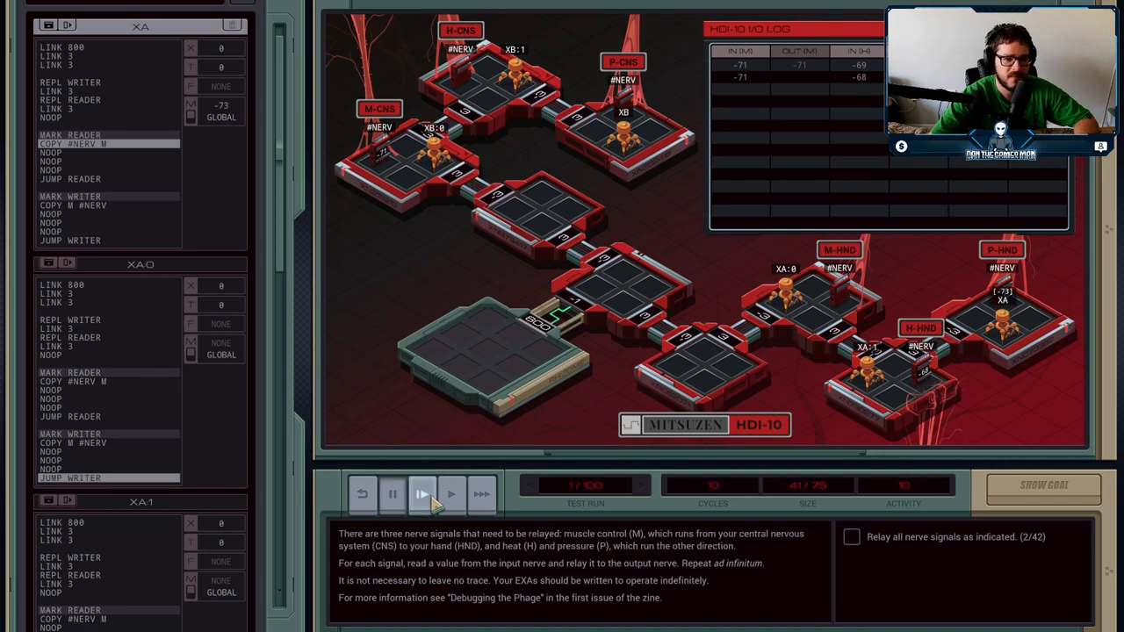
left_click(421, 493)
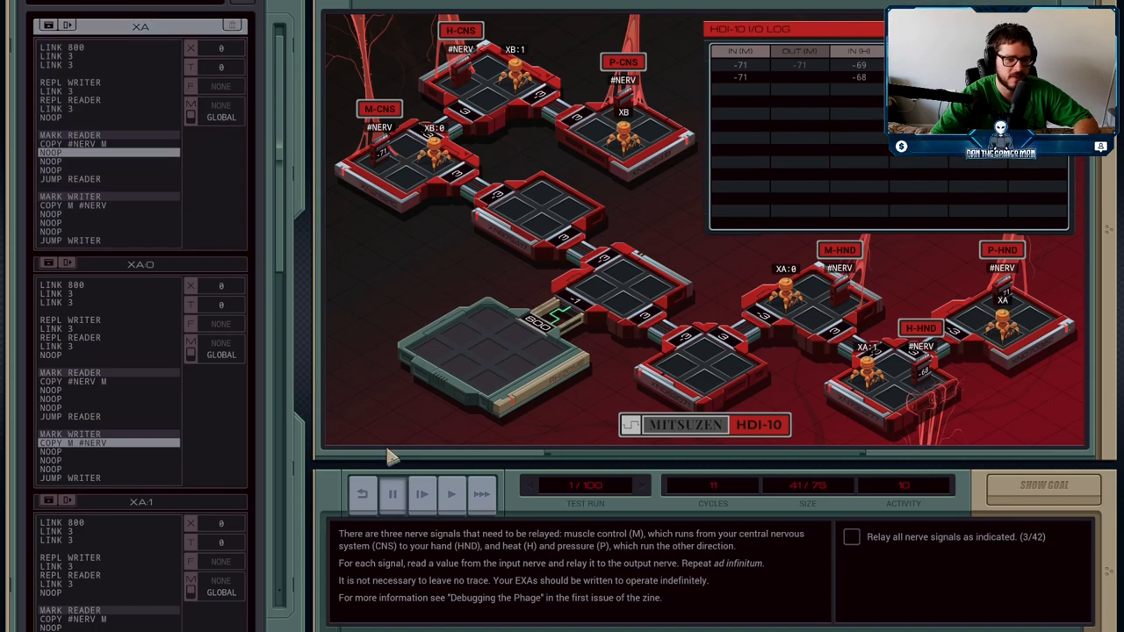
left_click(421, 494)
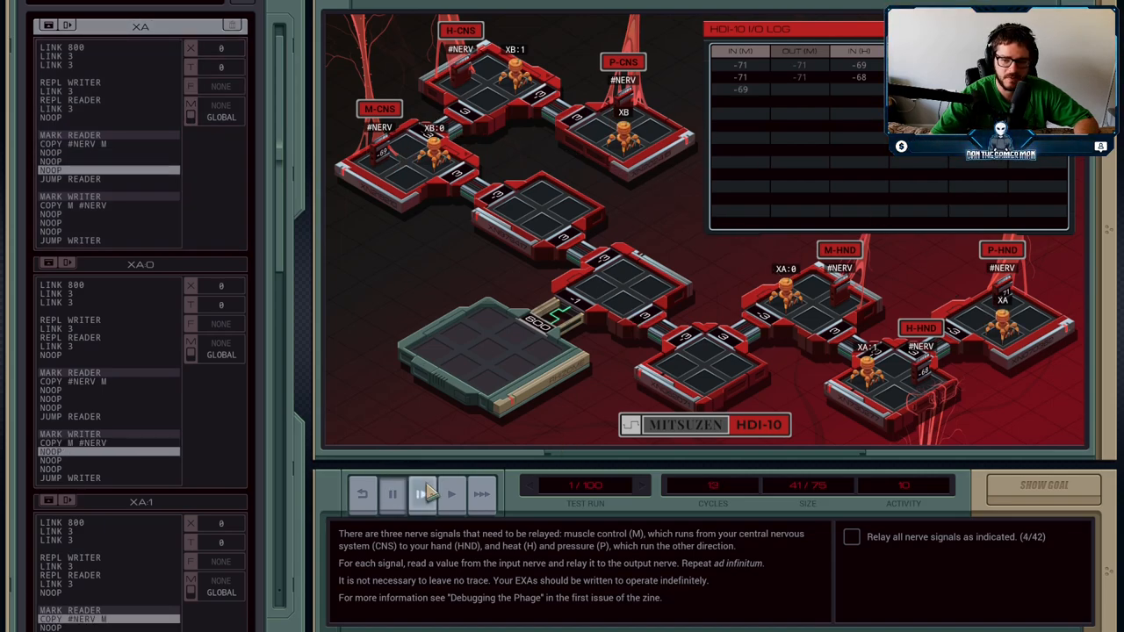
left_click(452, 494)
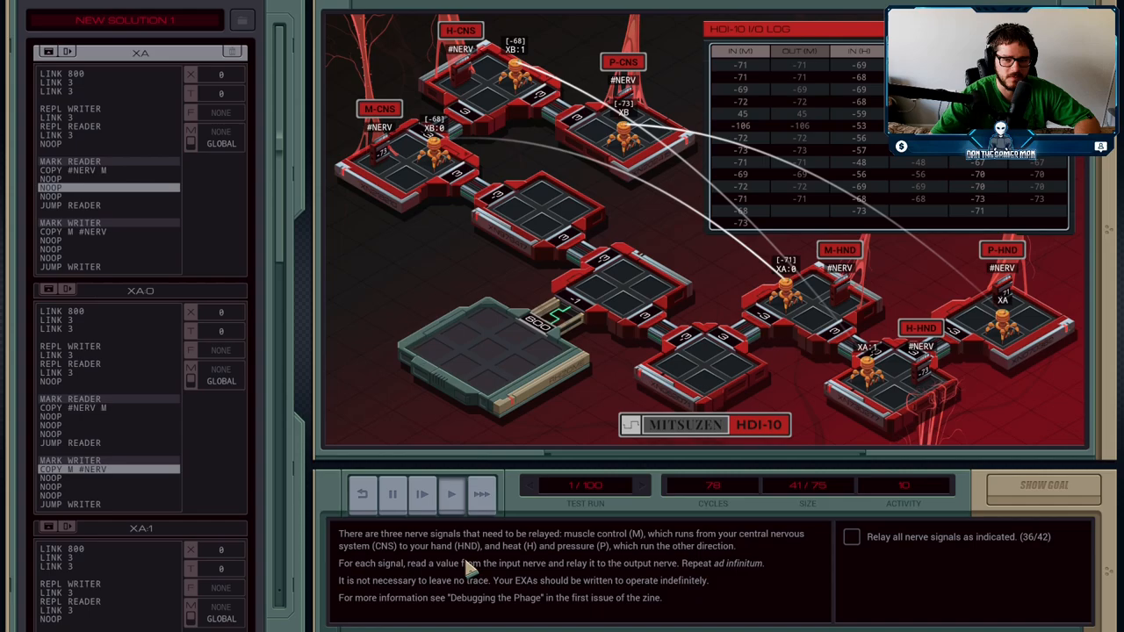
- Run the remaining signals and fast-forward through all tests until the task reports complete
left_click(450, 495)
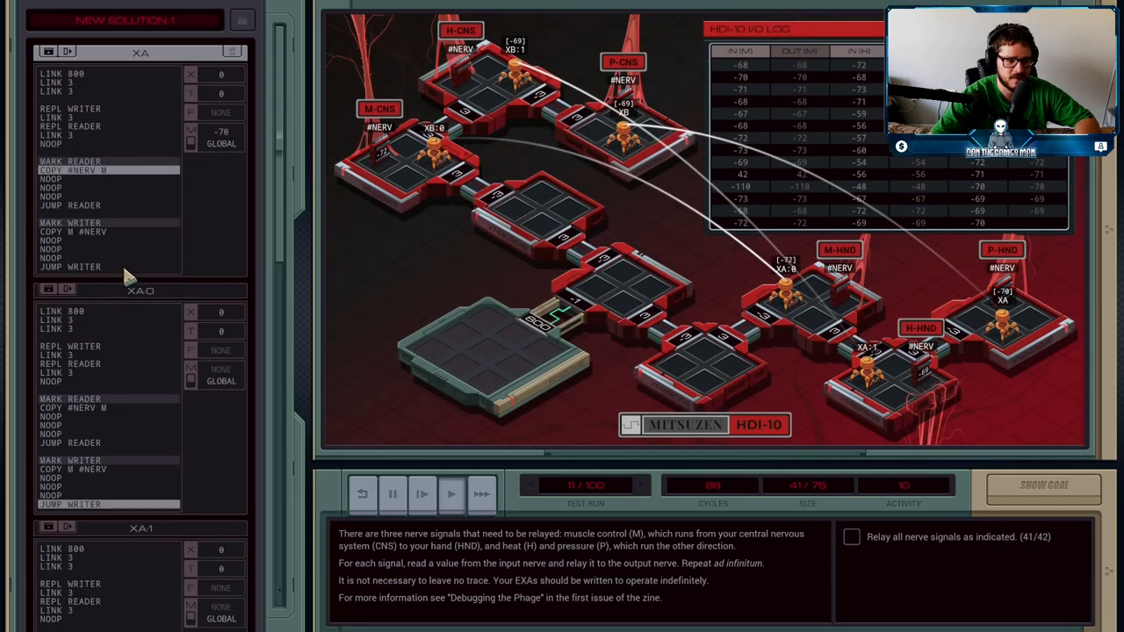
left_click(481, 494)
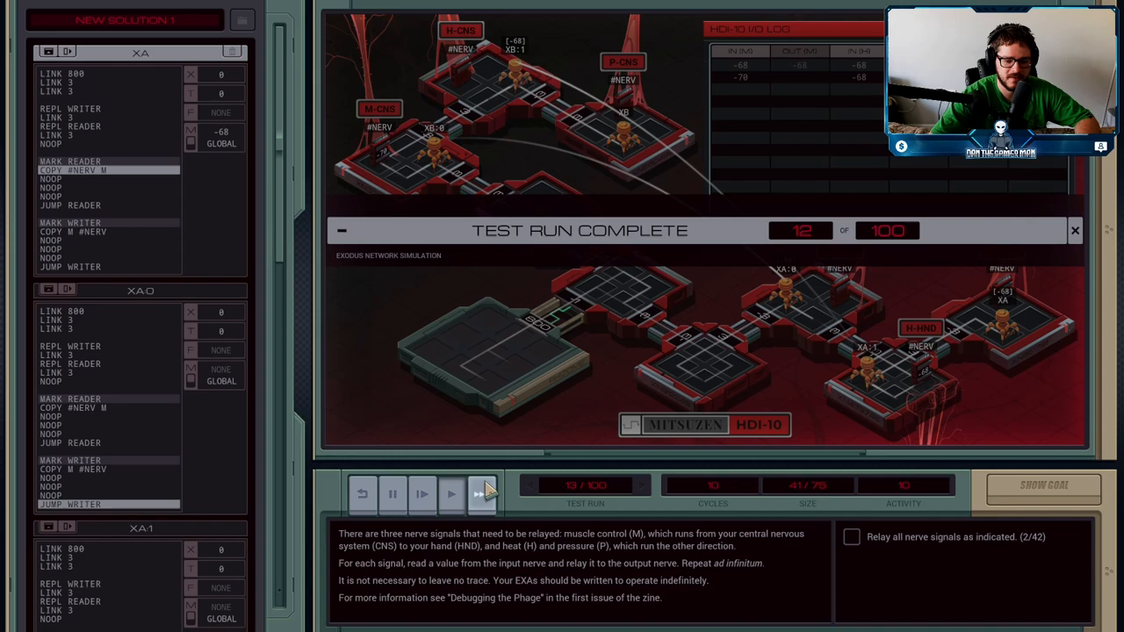
left_click(481, 495)
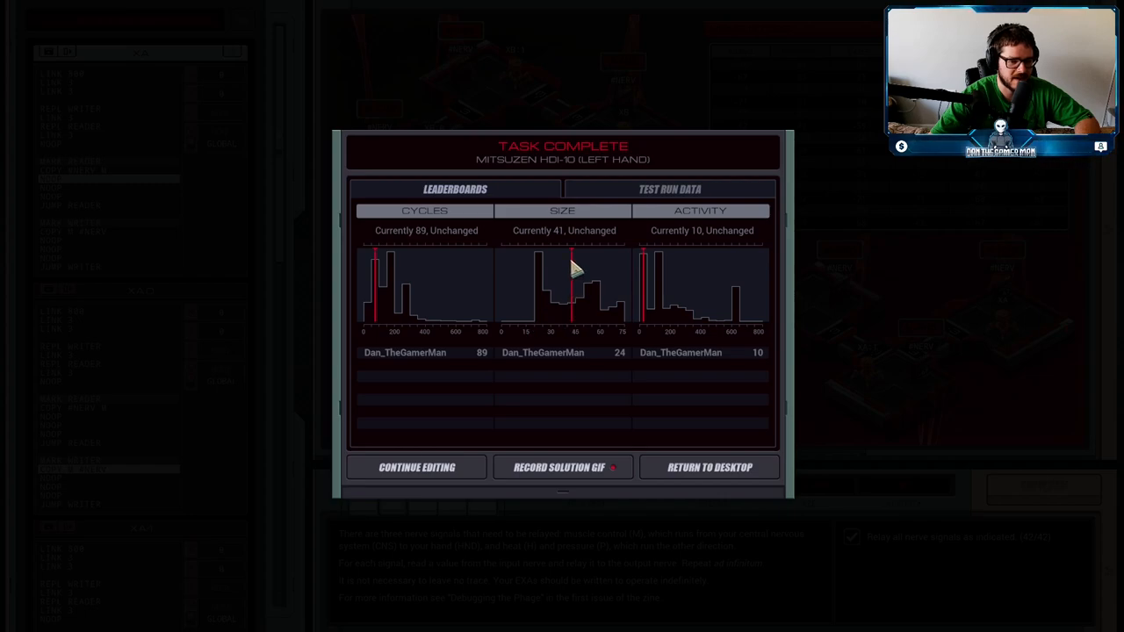
mouse_move(576, 306)
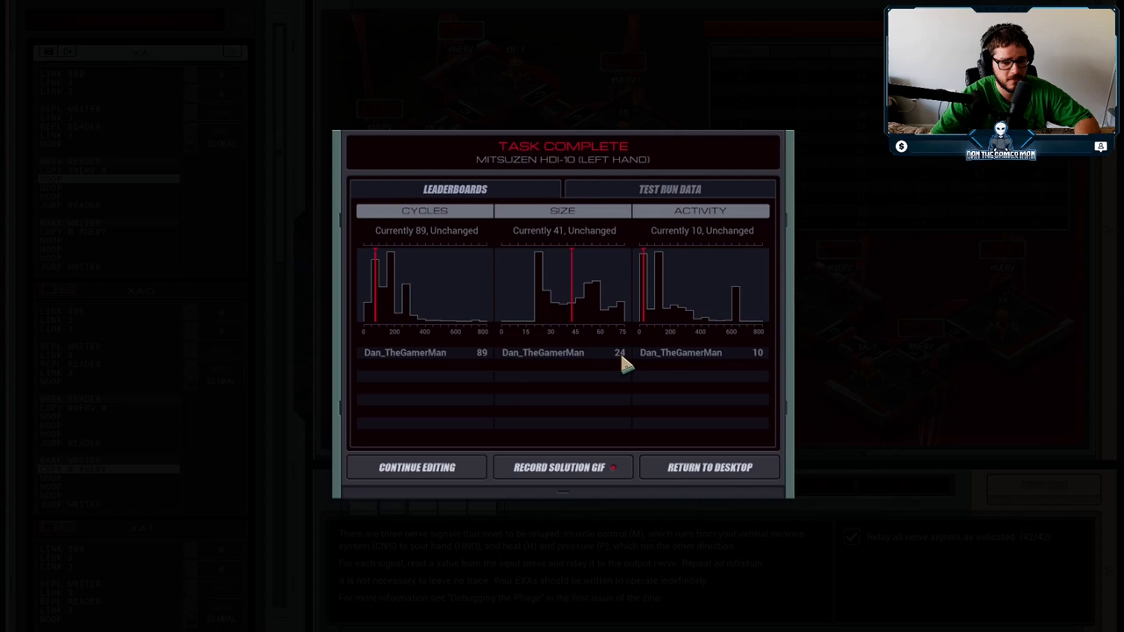
mouse_move(542, 281)
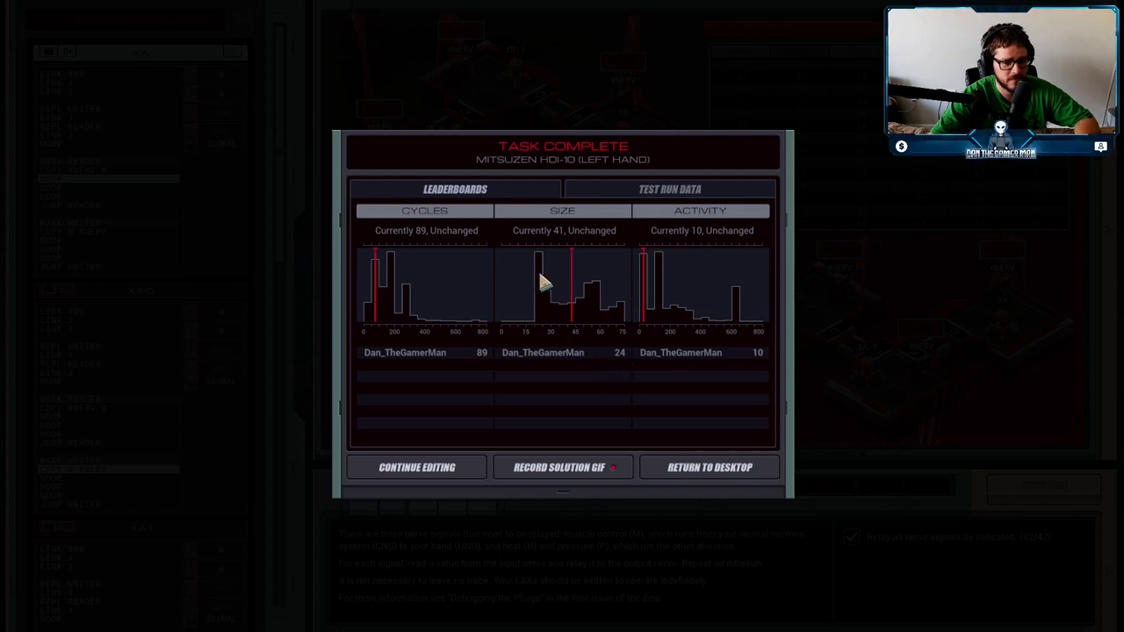
mouse_move(464, 326)
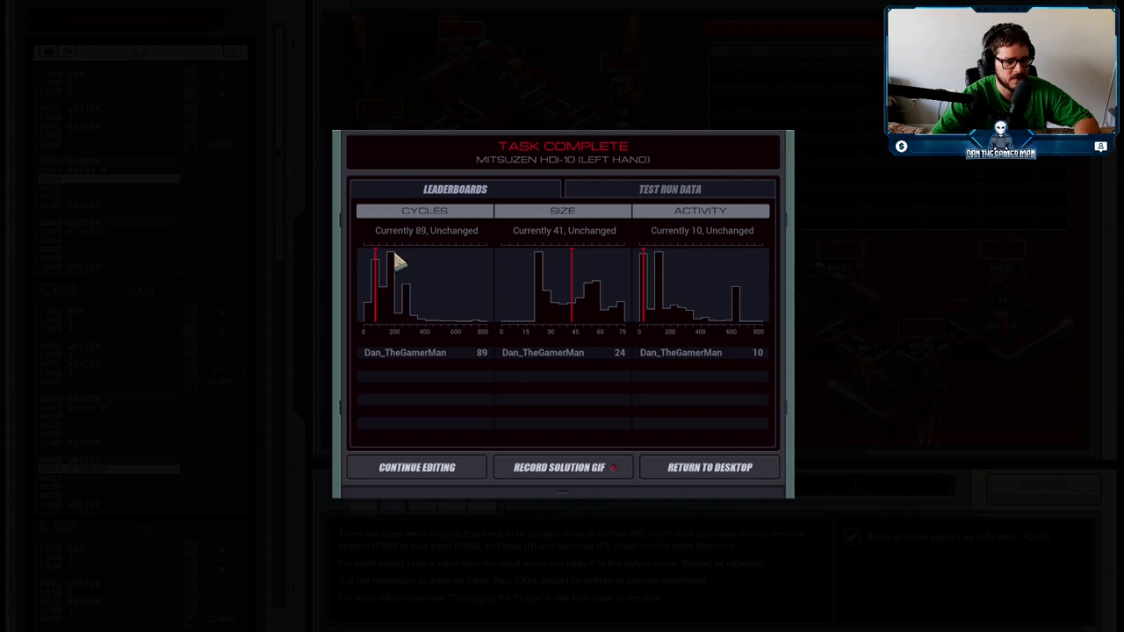
mouse_move(562, 413)
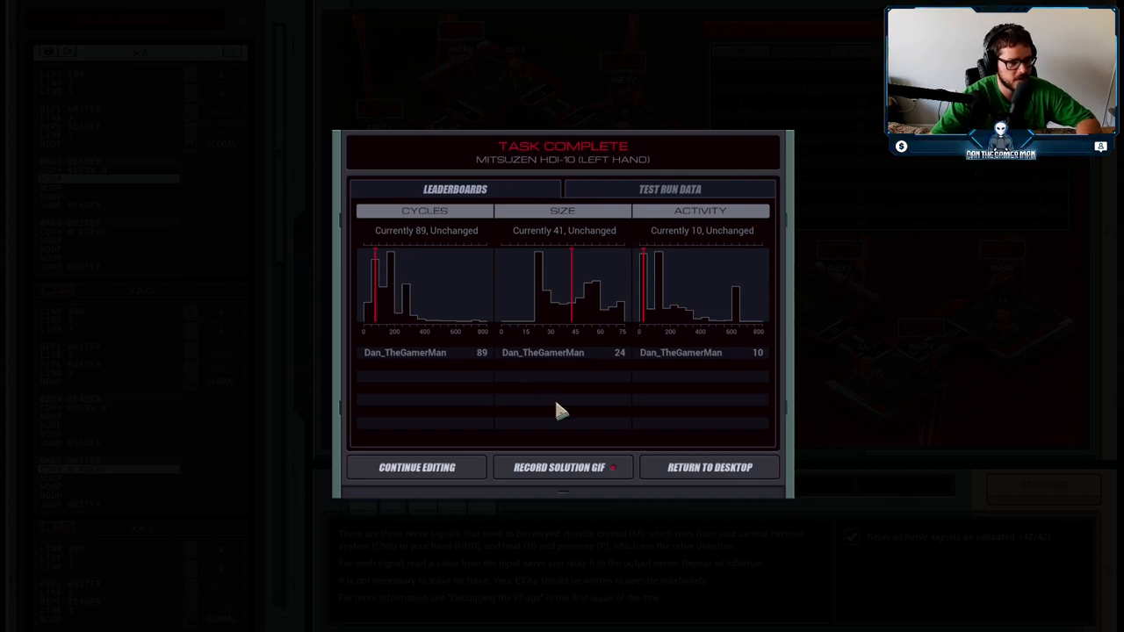
mouse_move(734, 305)
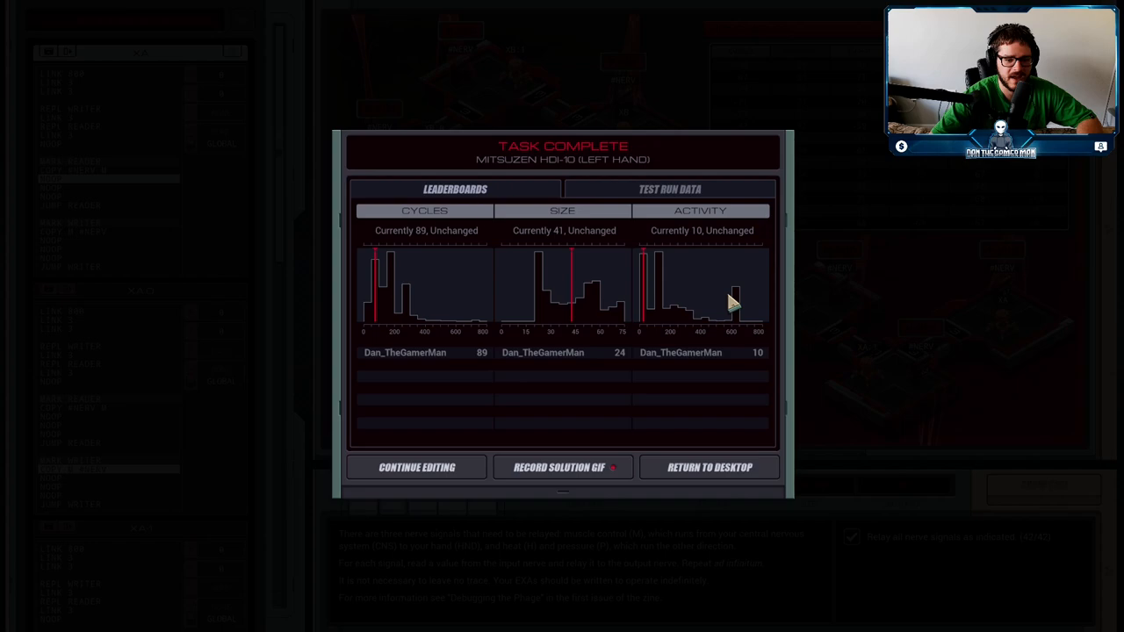
mouse_move(420, 329)
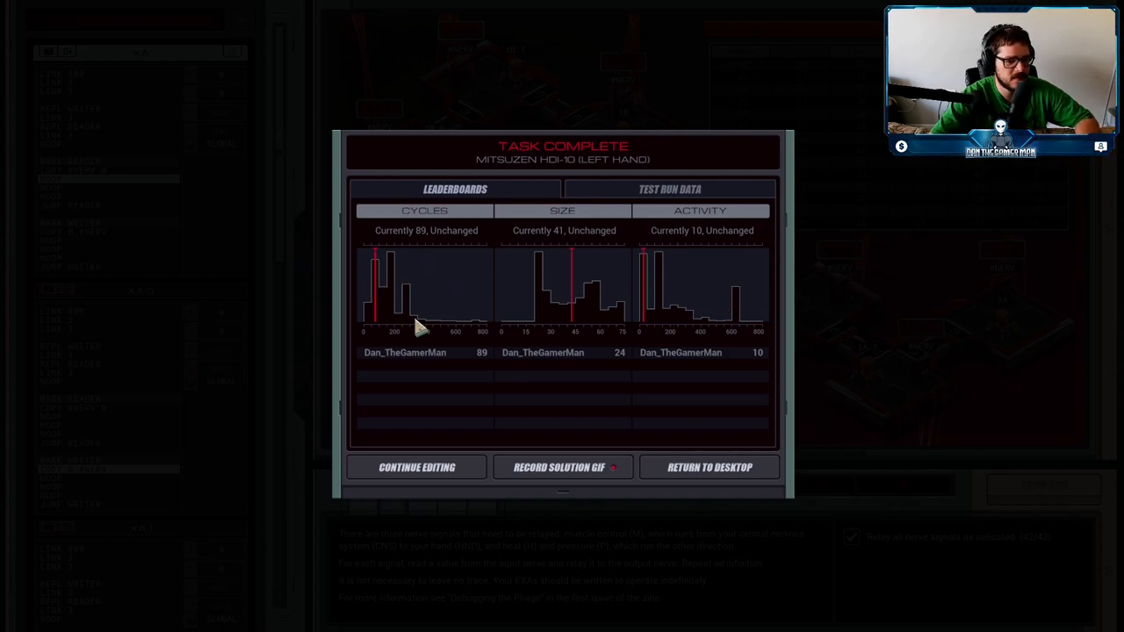
mouse_move(699, 485)
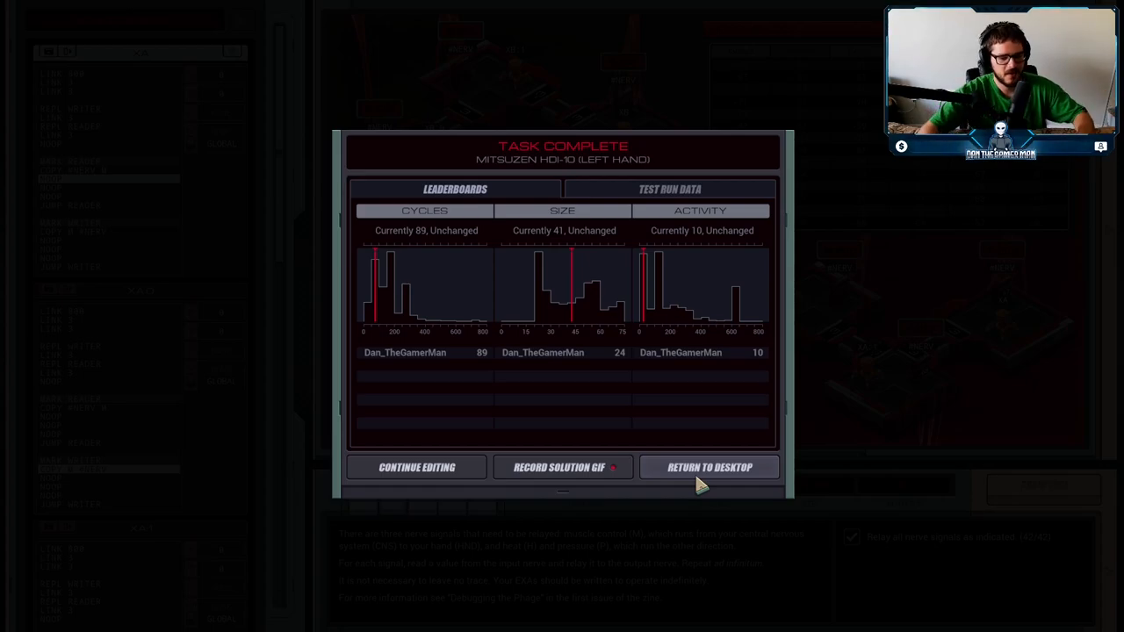
- Dismiss the task-complete leaderboard results and return to the puzzle editor
left_click(415, 467)
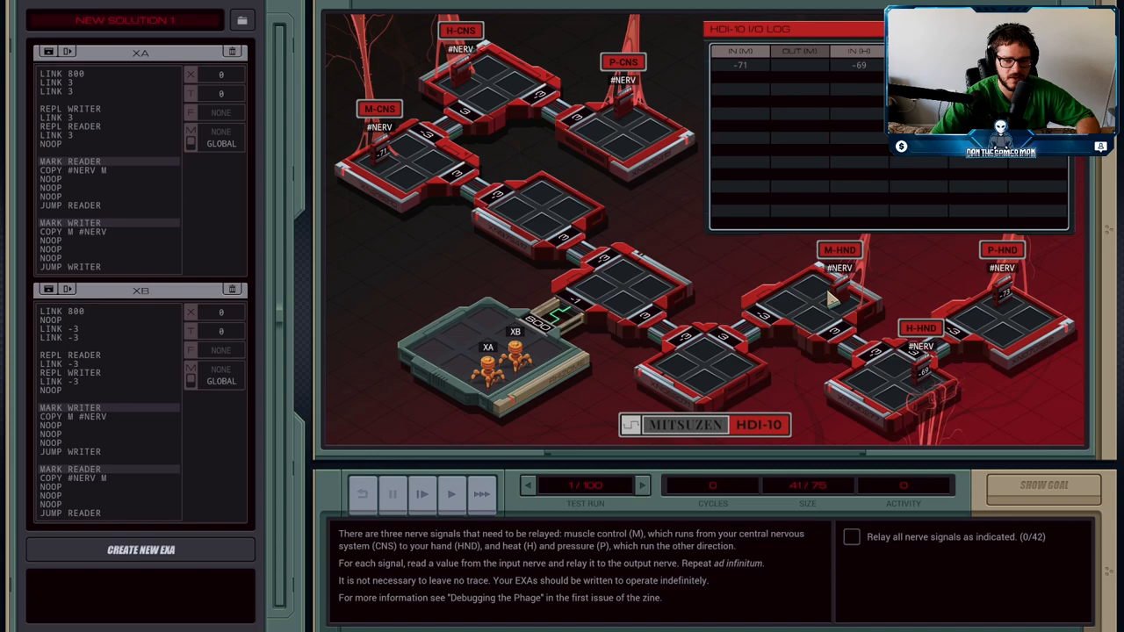
mouse_move(887, 395)
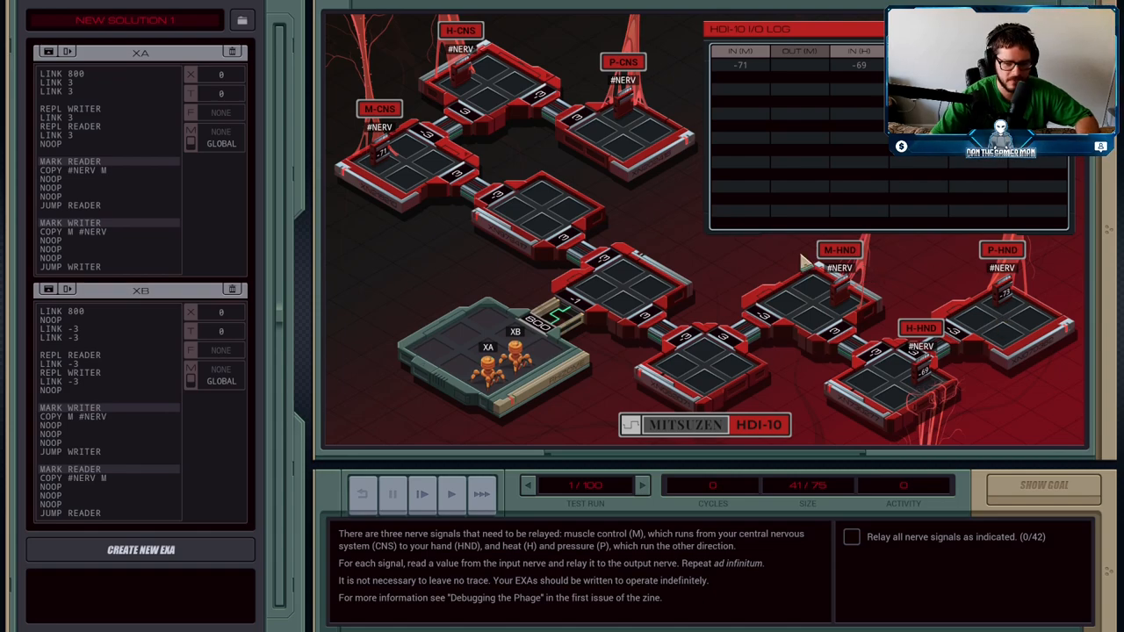
mouse_move(786, 355)
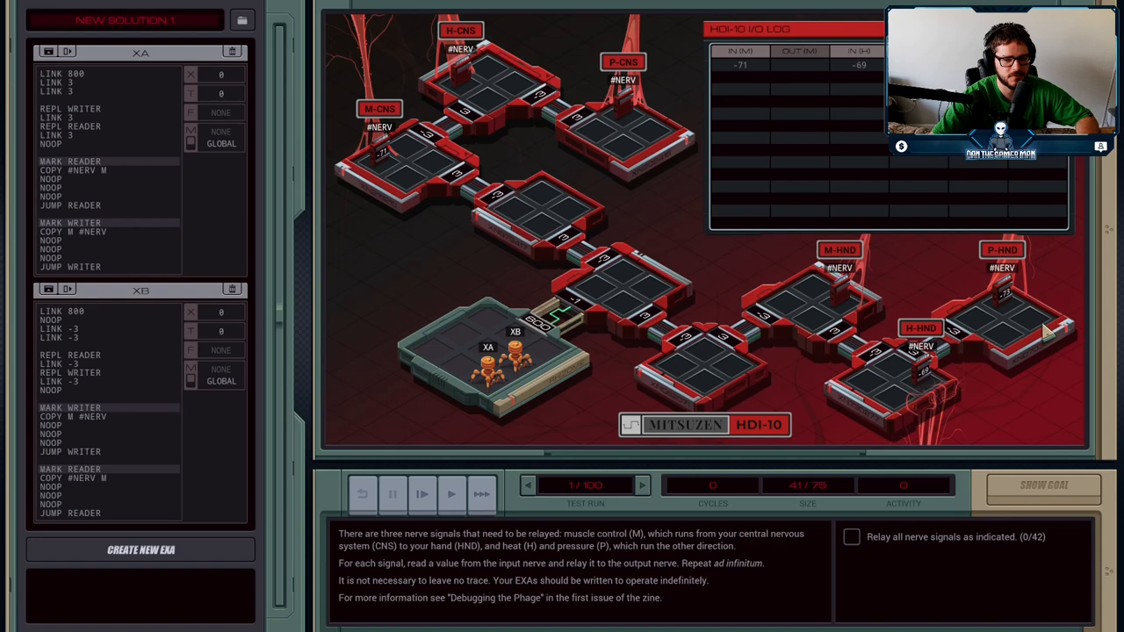
mouse_move(369, 232)
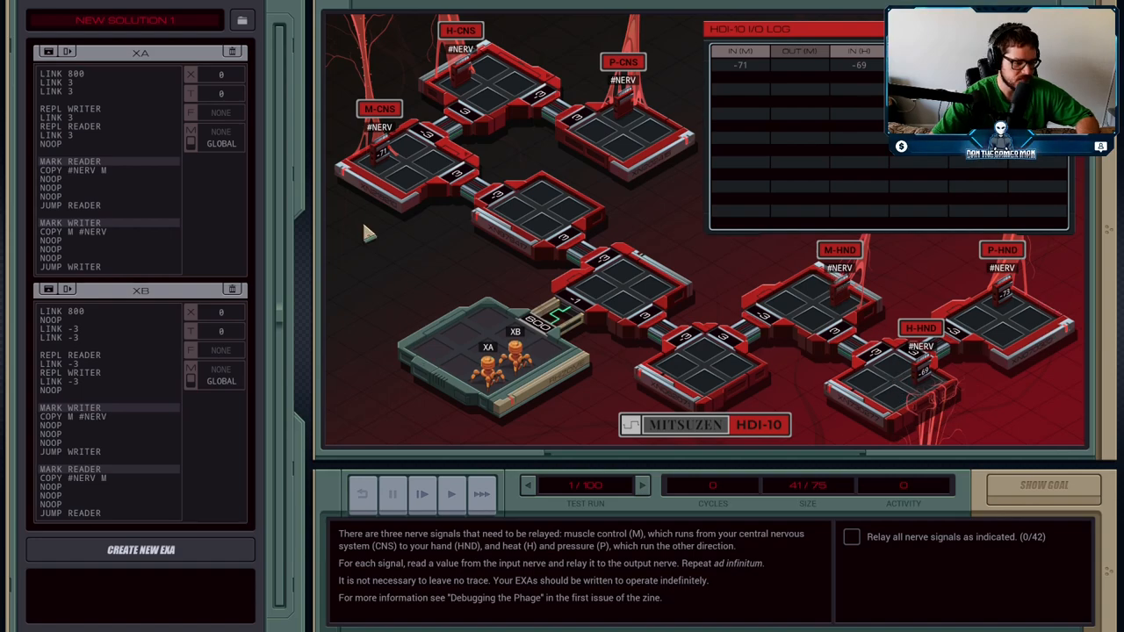
mouse_move(355, 227)
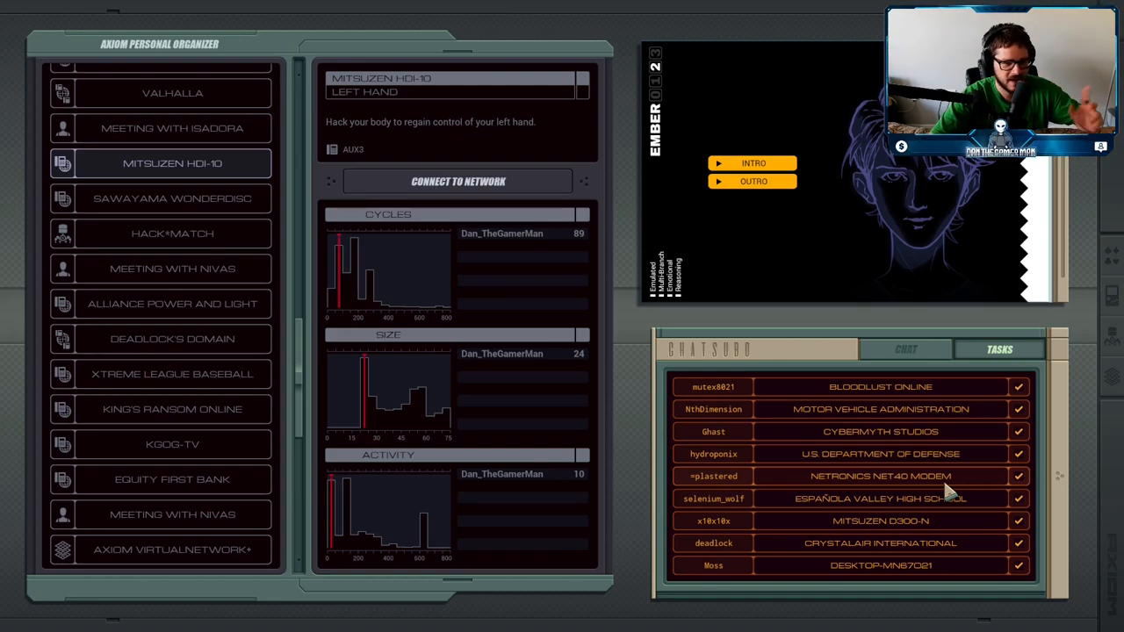
mouse_move(172, 445)
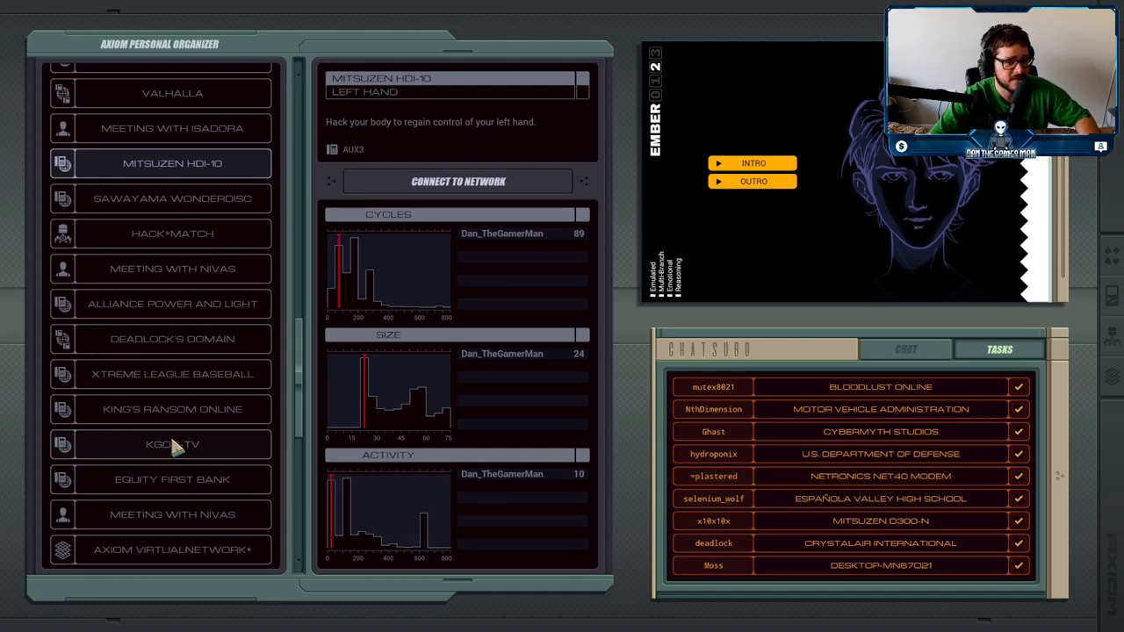